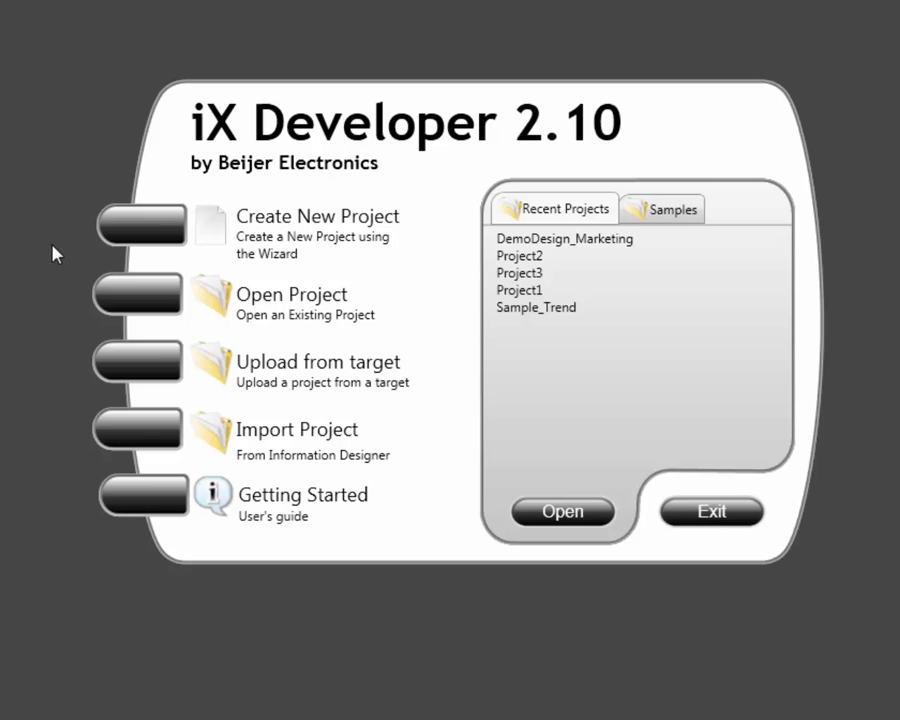
mouse_move(145, 227)
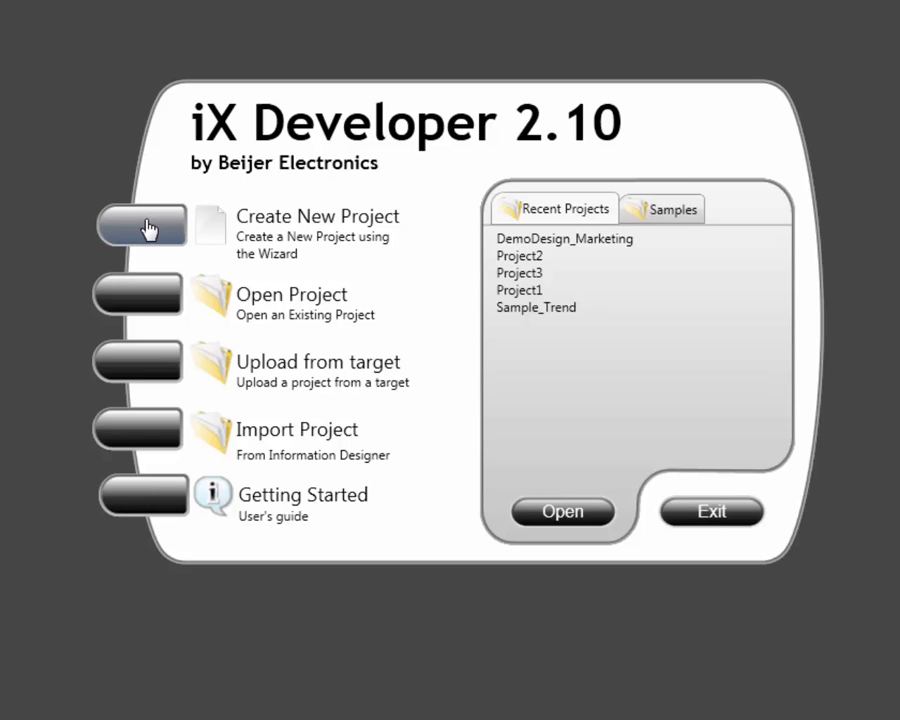
Launch the new-project wizard, browse target panels and choose PC (800x600) as the target
left_click(142, 225)
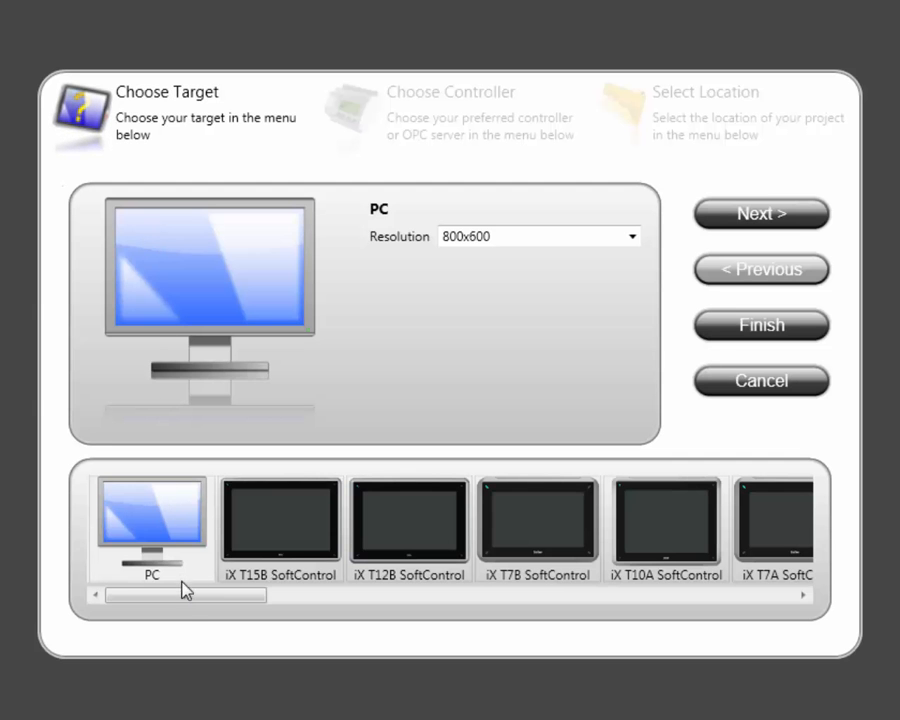
scroll("right", 3)
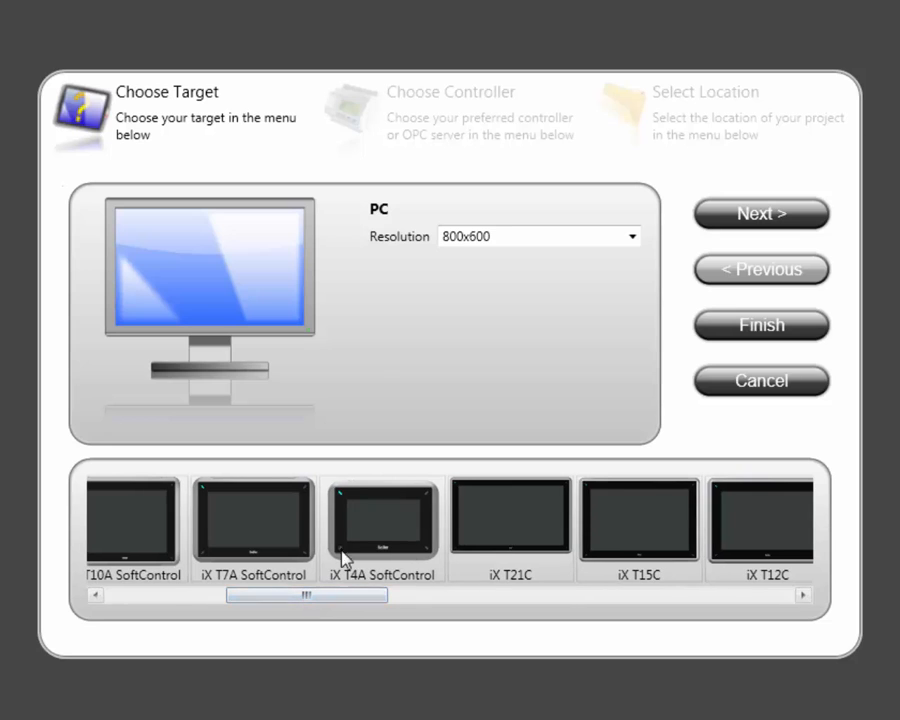
left_click(381, 525)
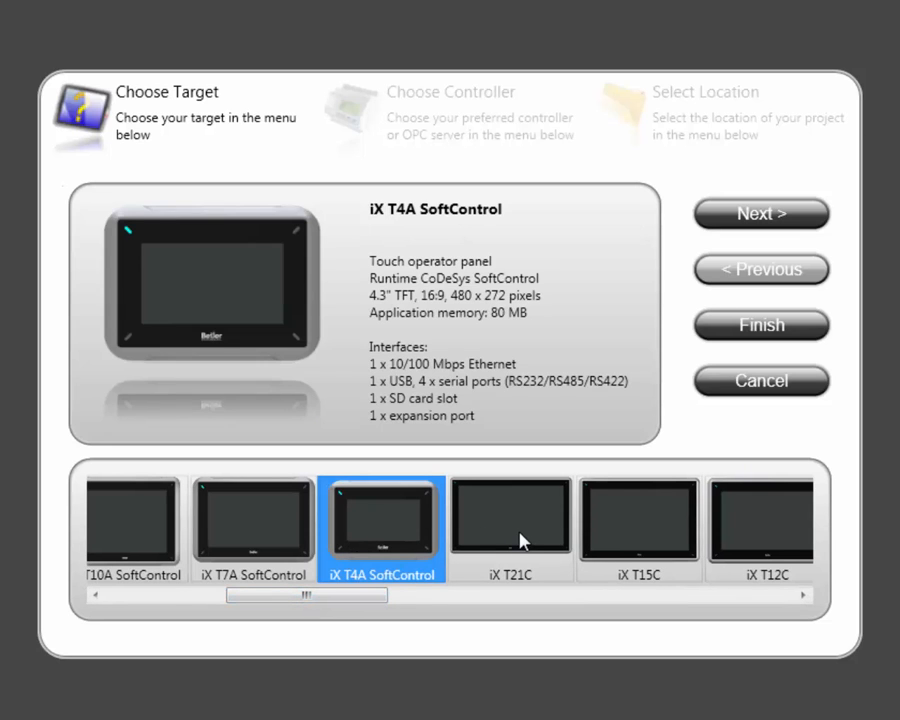
left_click_drag(310, 595, 185, 595)
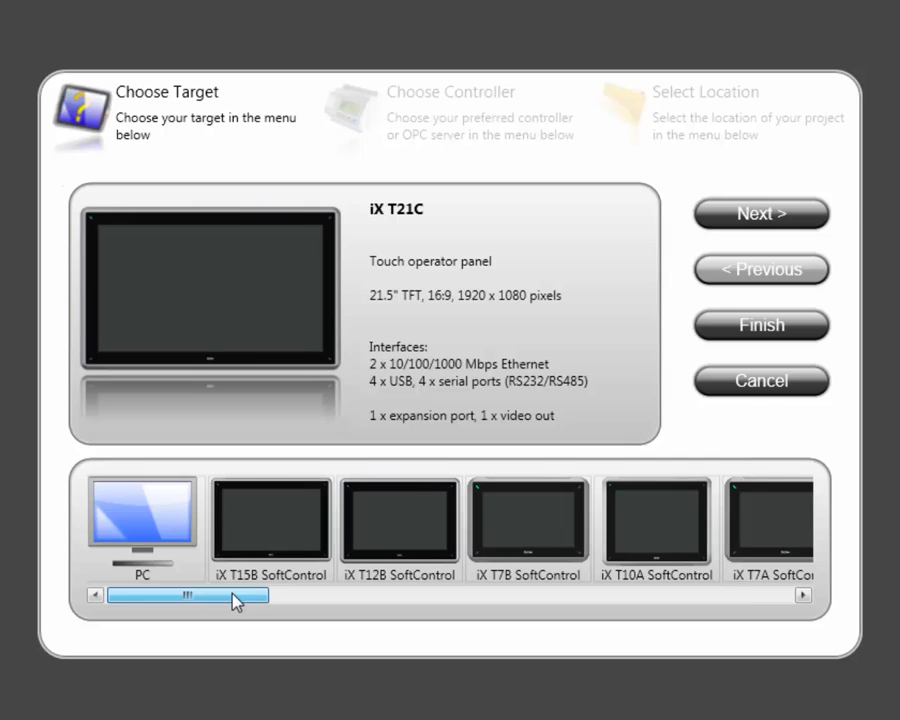
left_click(150, 525)
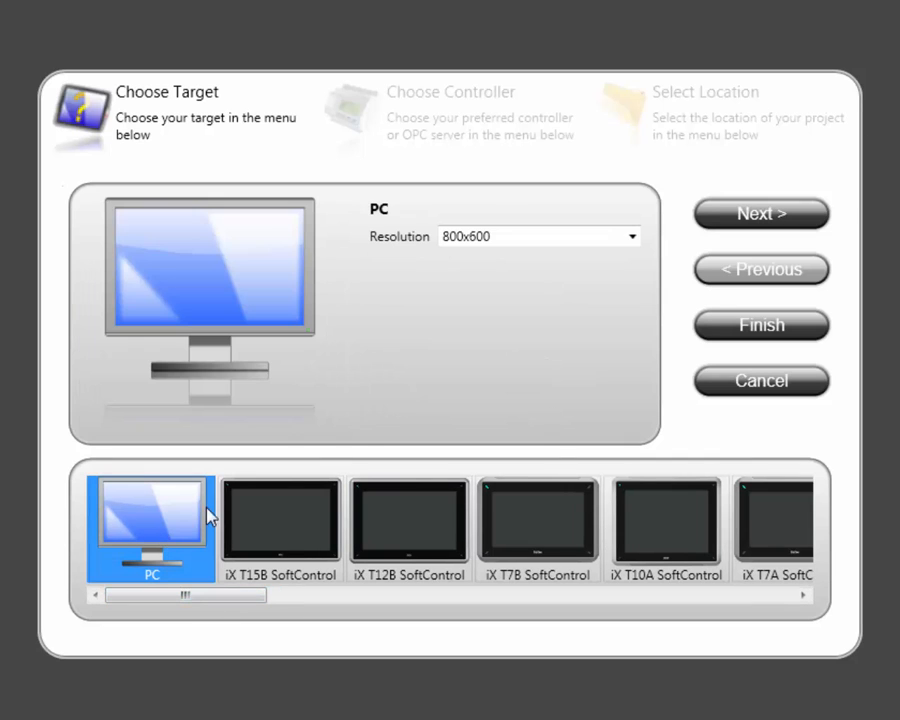
left_click(631, 236)
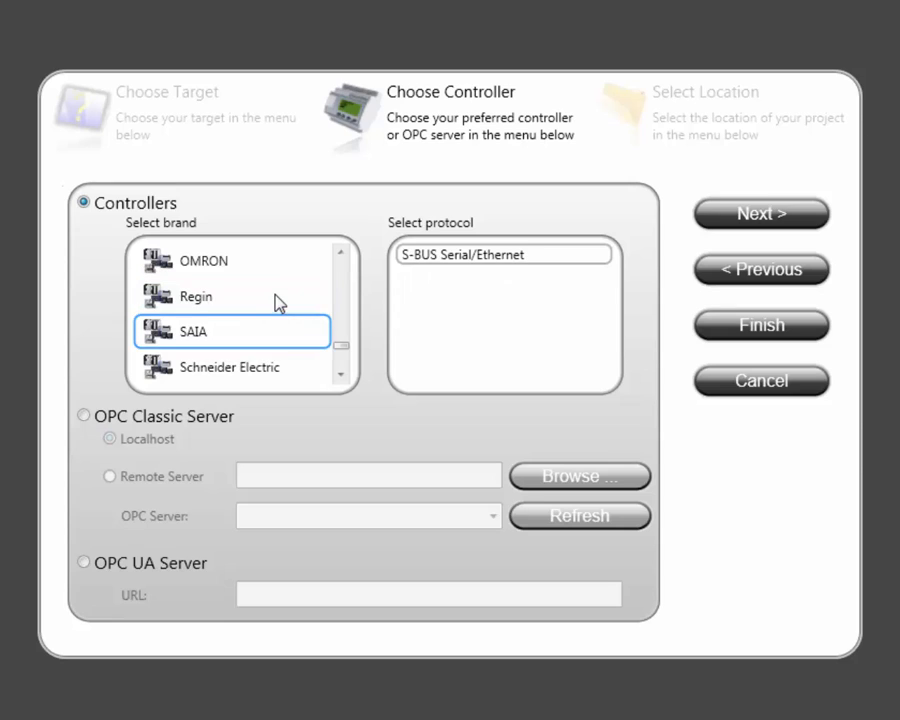
Scroll the Select brand list and pick the project's controller brand
scroll("down", 3)
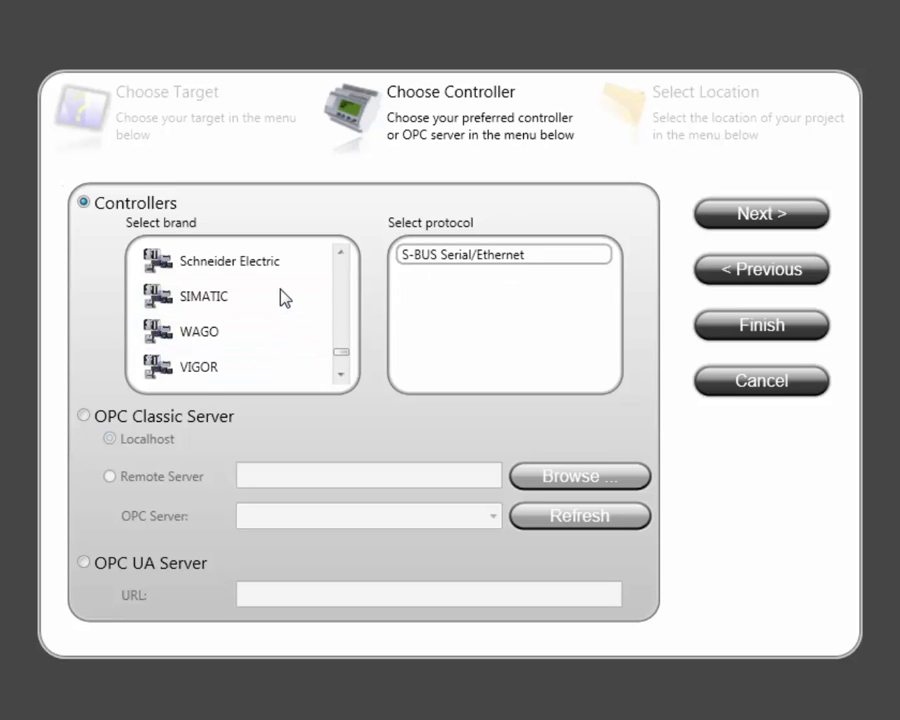
left_click(204, 296)
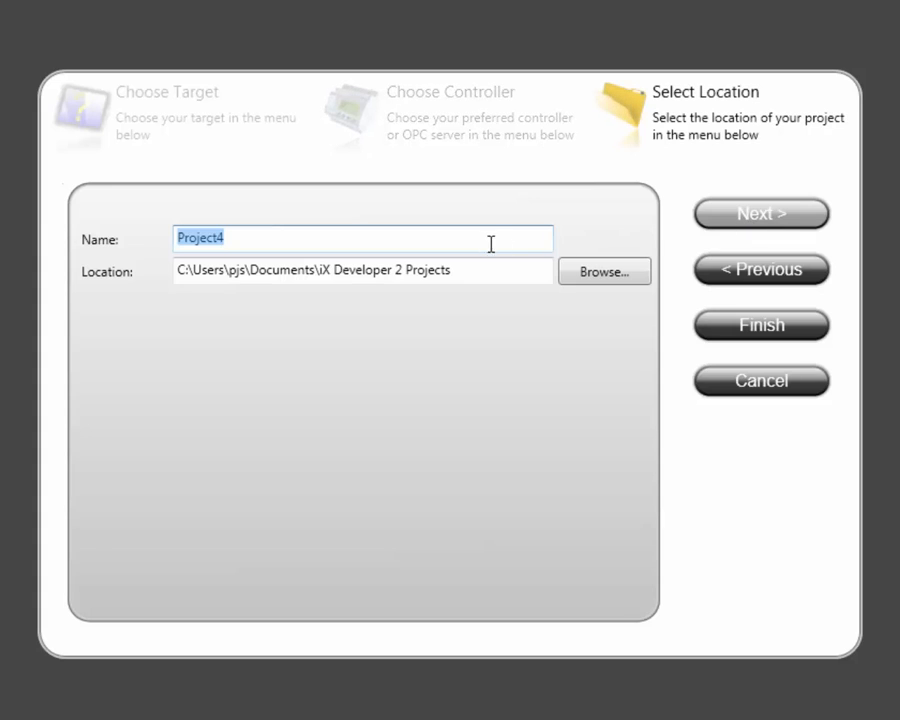
Enter 'MyFirstApplication' as the project name and finish the wizard
type("MyP")
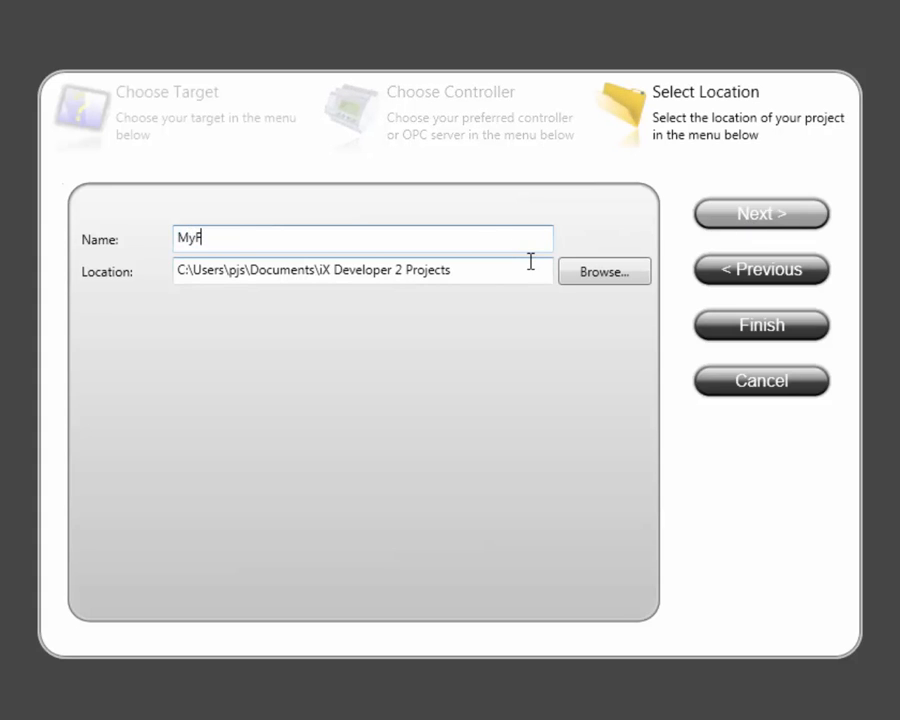
type("irstA")
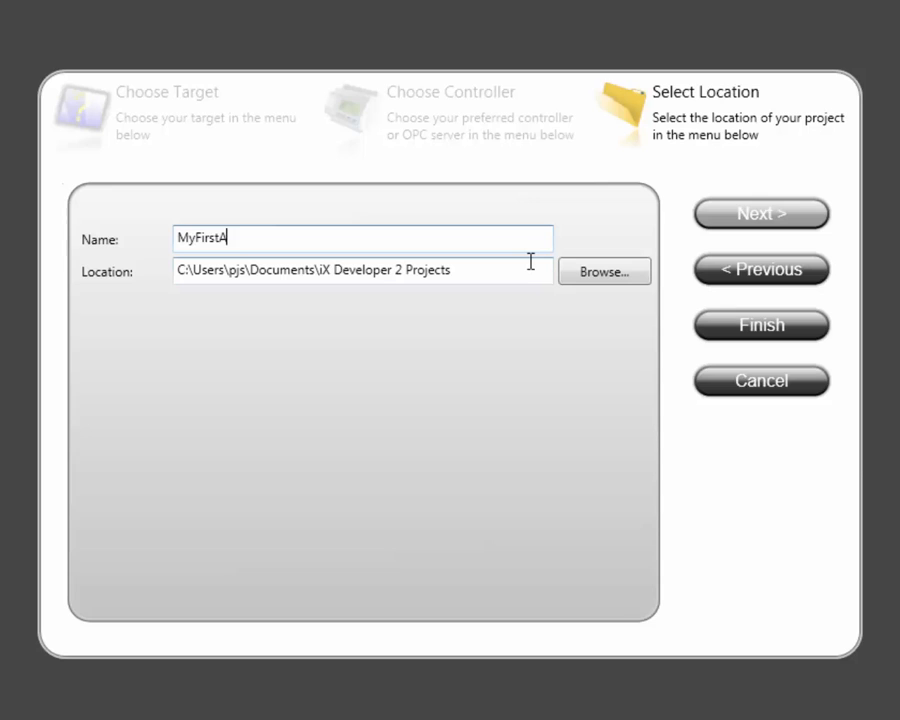
type("pplicatio")
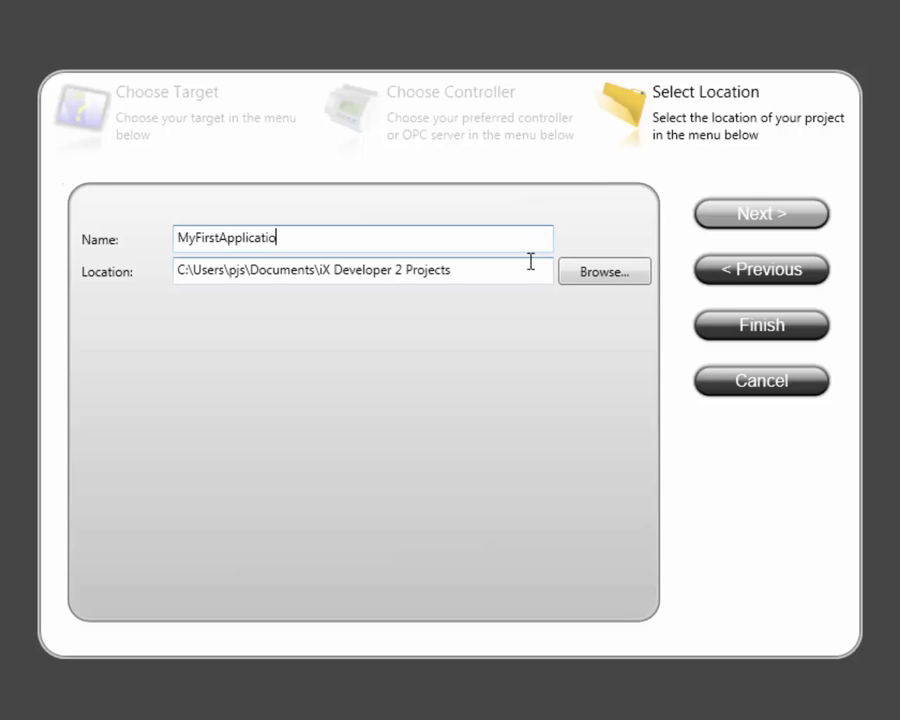
left_click(760, 325)
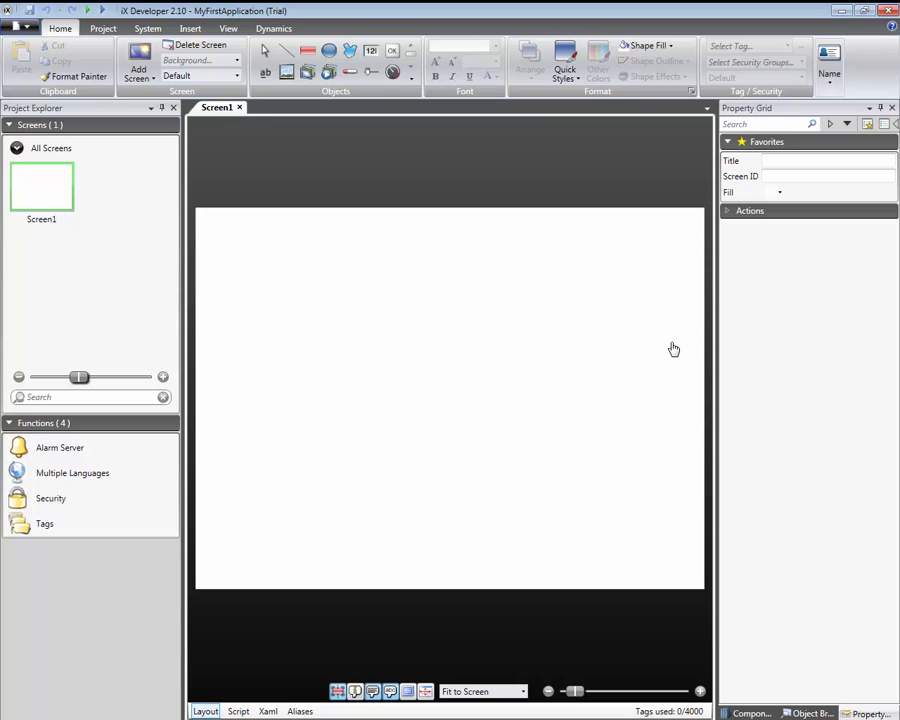
mouse_move(103, 28)
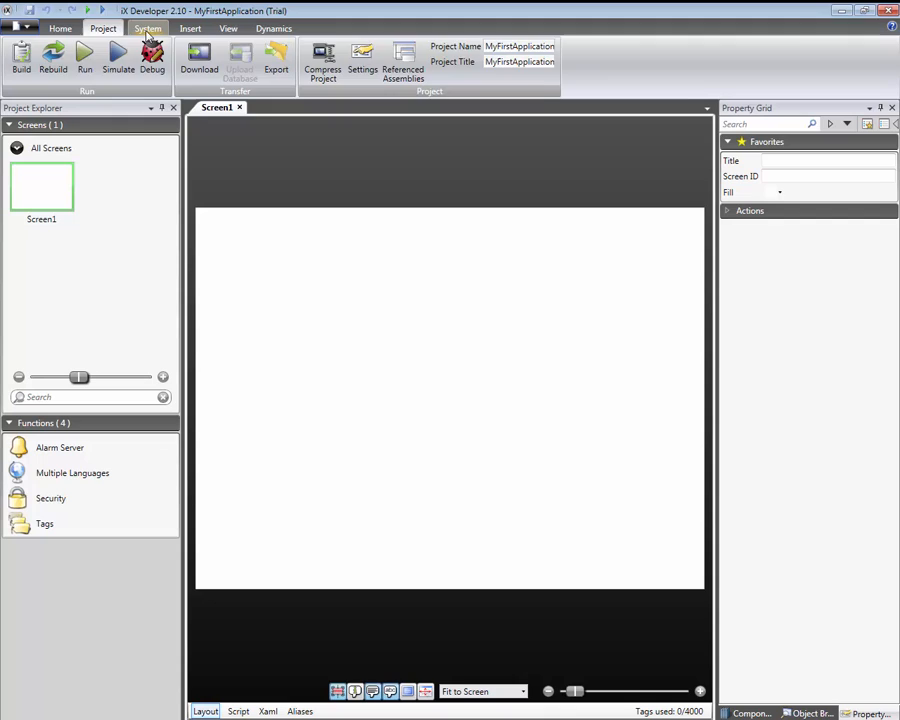
left_click(190, 28)
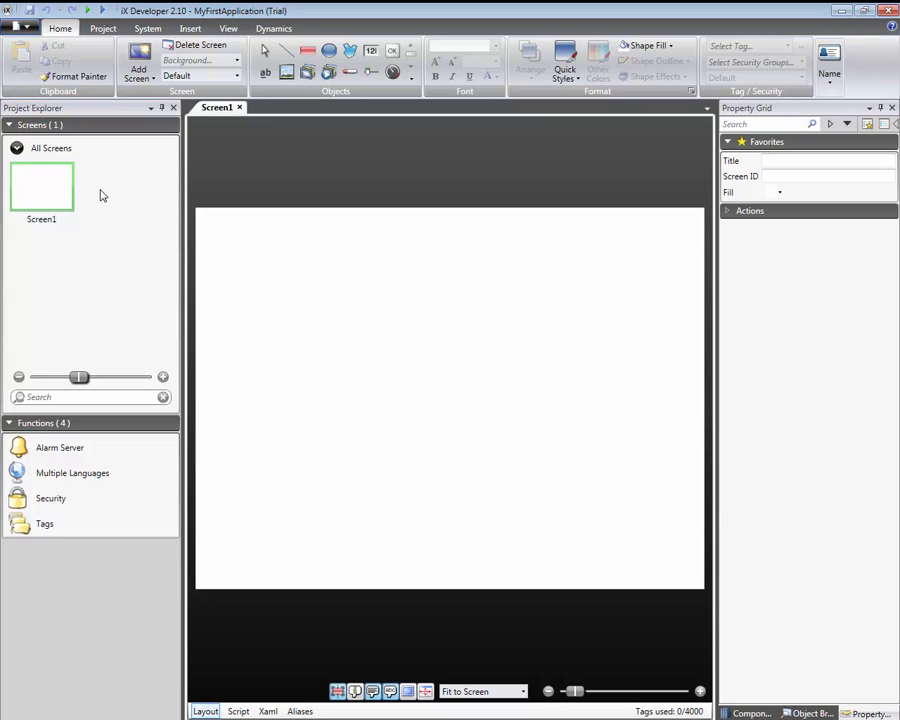
mouse_move(122, 203)
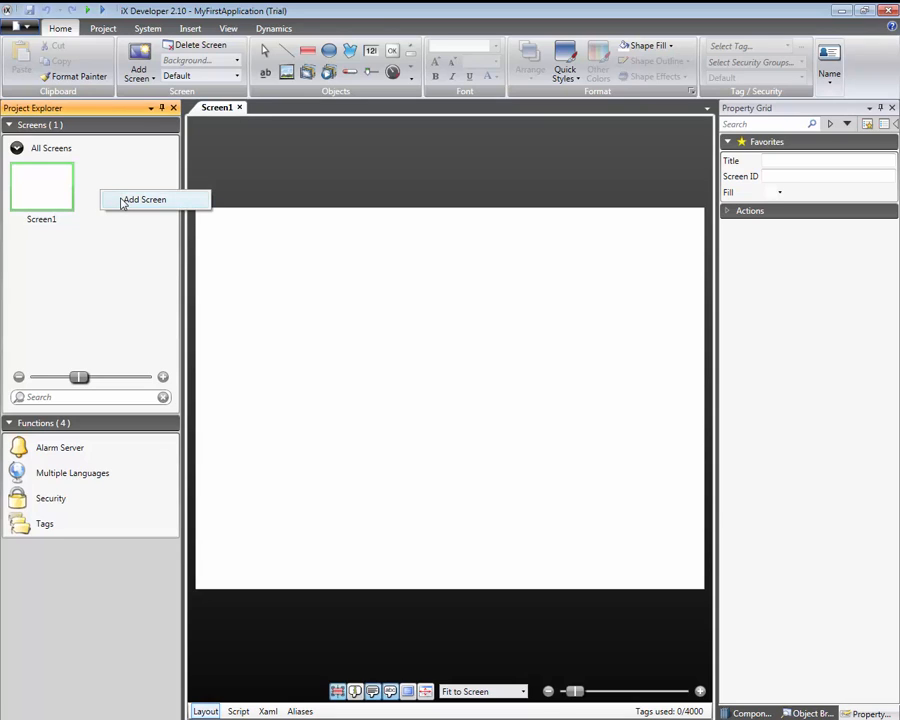
Add Screen2, Screen3 and Screen4 to the project, then reopen Screen1
left_click(145, 199)
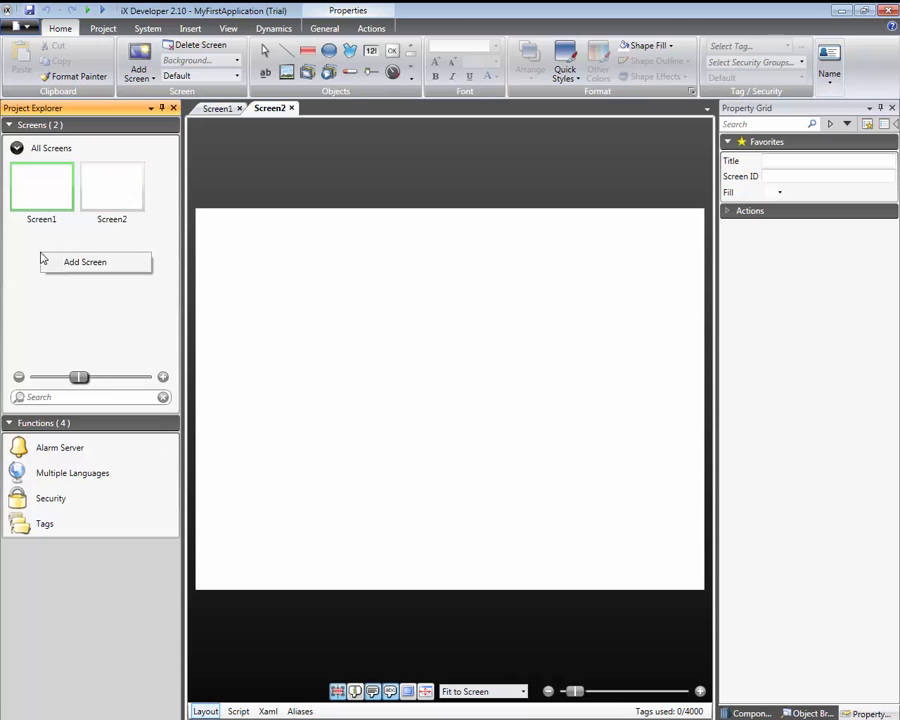
left_click(84, 261)
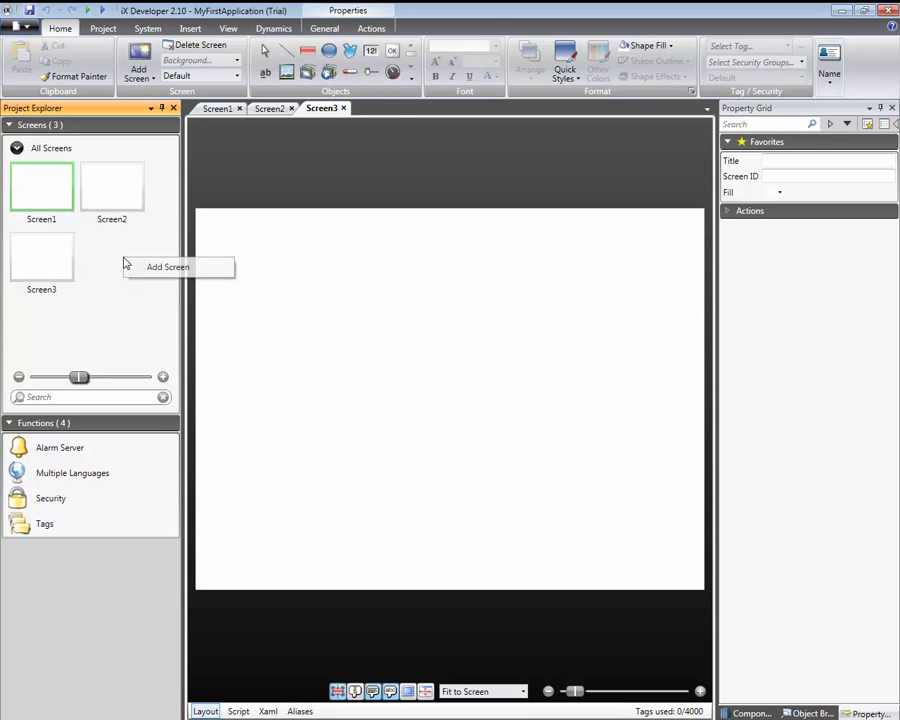
left_click(168, 266)
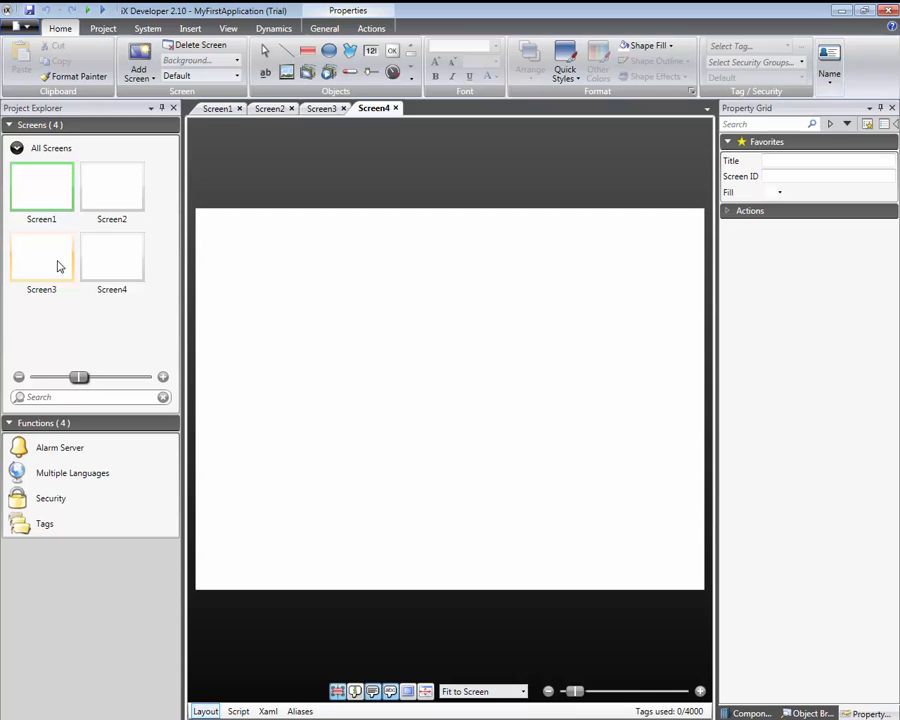
left_click(270, 108)
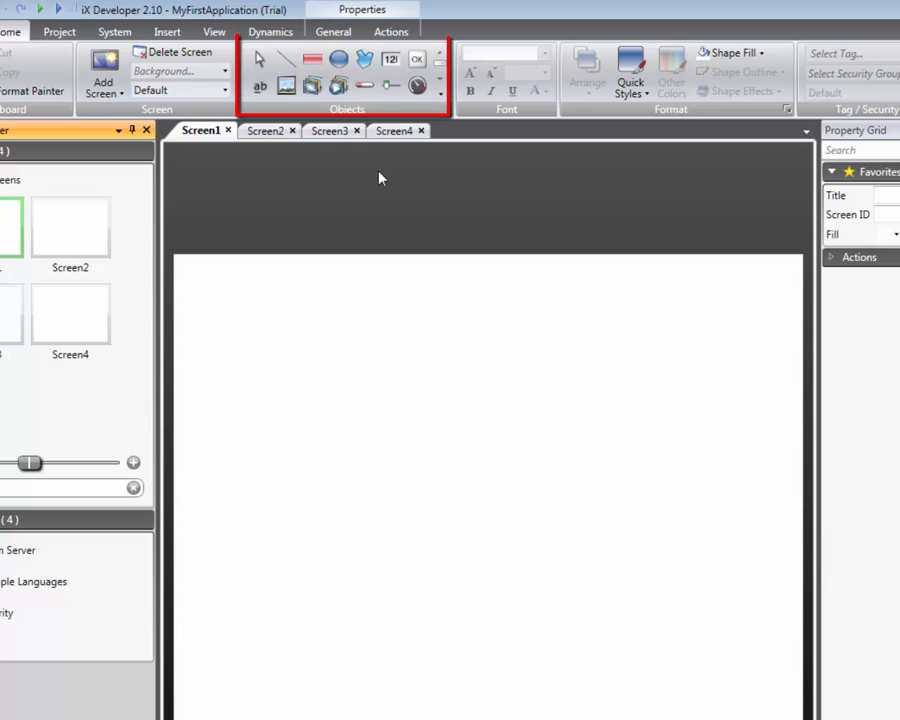
mouse_move(400, 120)
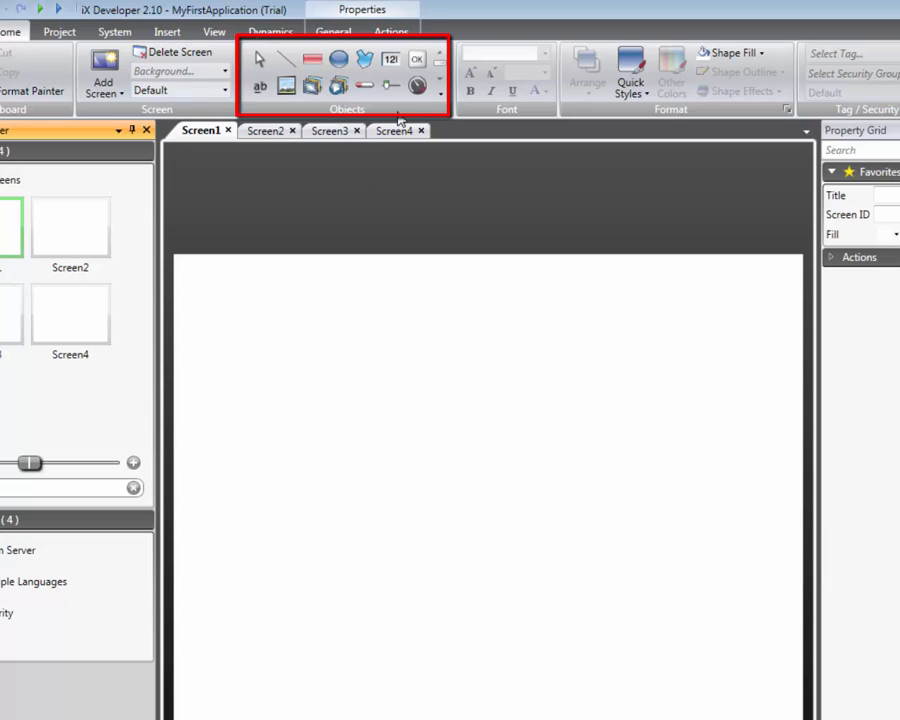
Choose the Linear Meter tool from the Home tab's Objects group
left_click(390, 85)
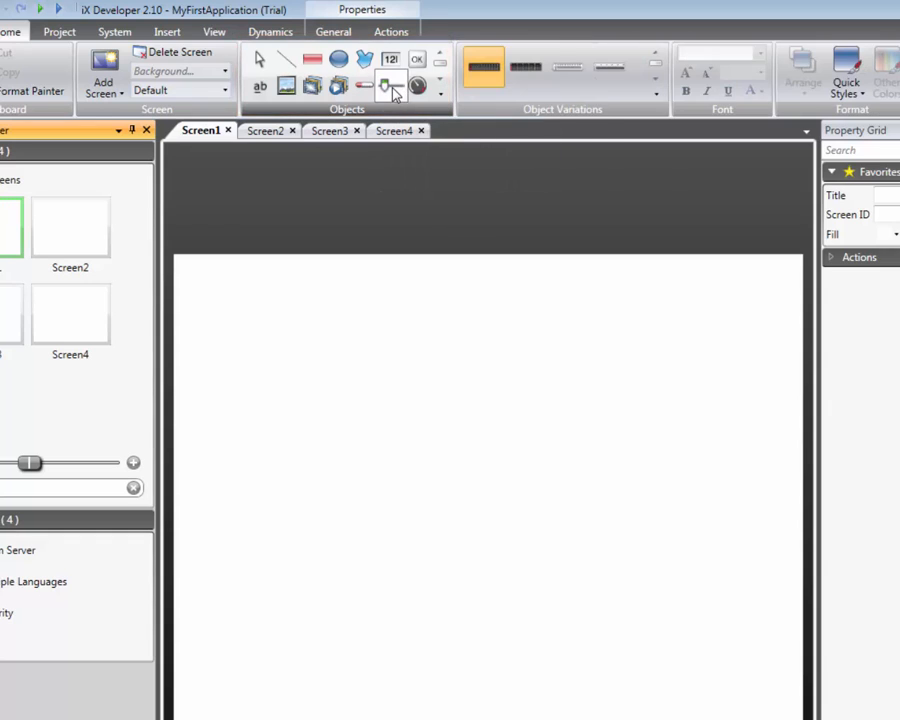
Draw a dark linear meter, then a silver-framed style meter below it
left_click(390, 86)
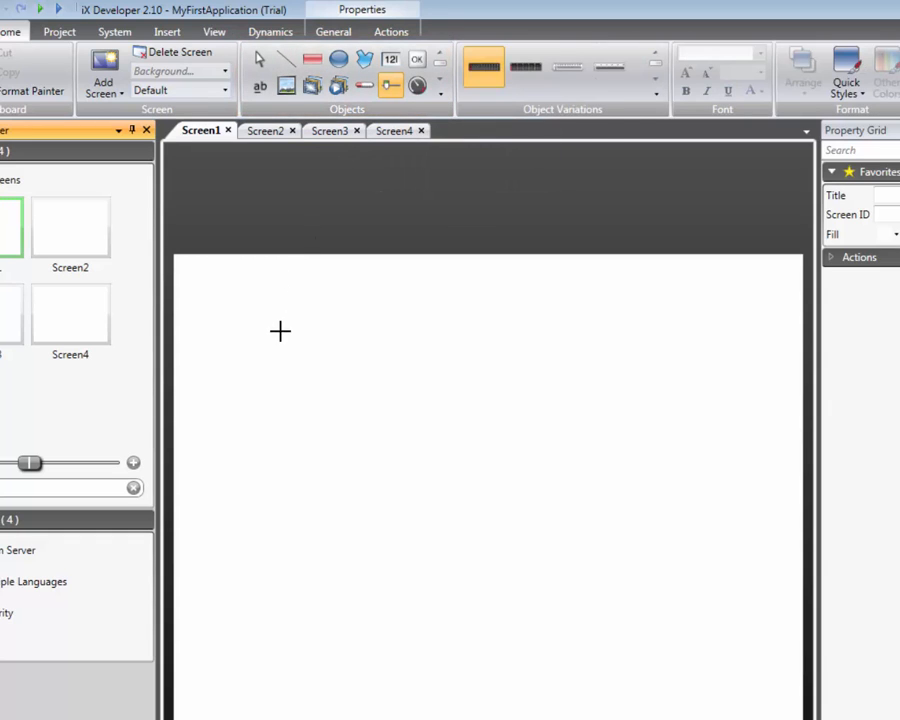
left_click_drag(280, 331, 631, 418)
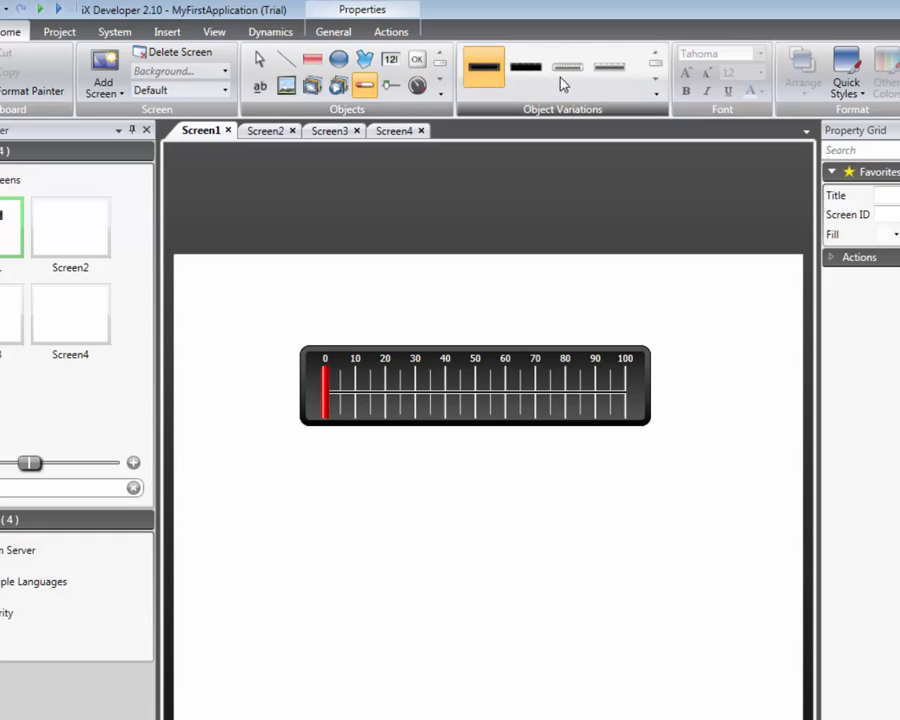
left_click(655, 95)
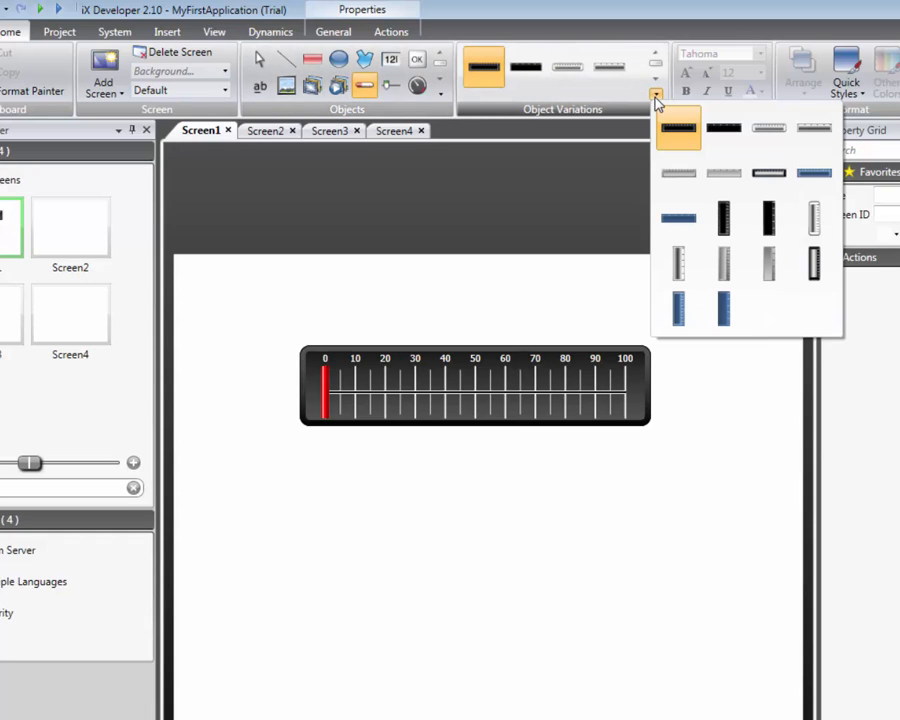
mouse_move(768, 128)
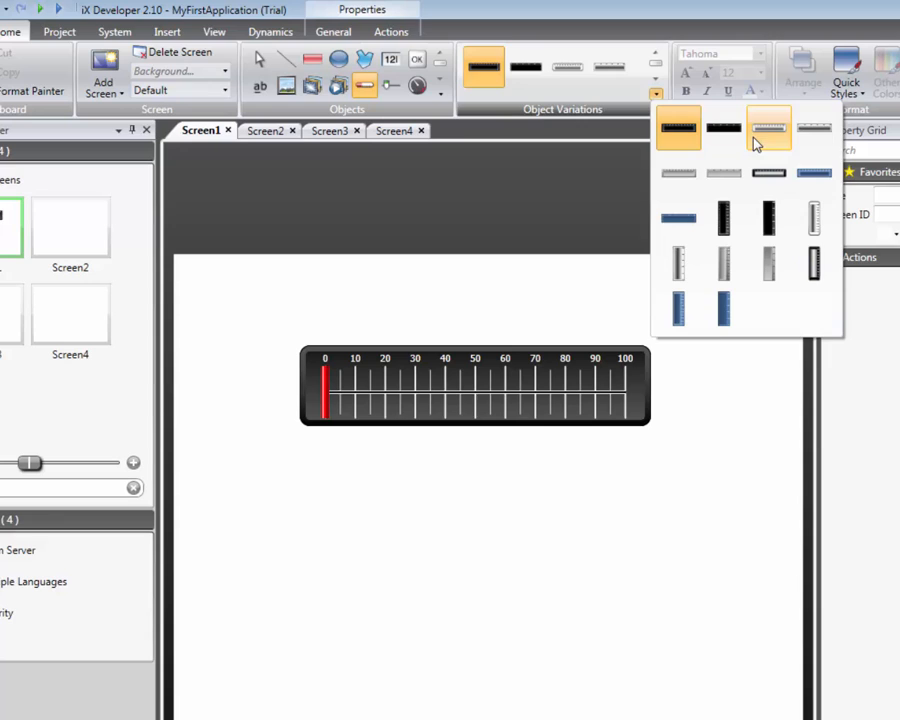
left_click(768, 128)
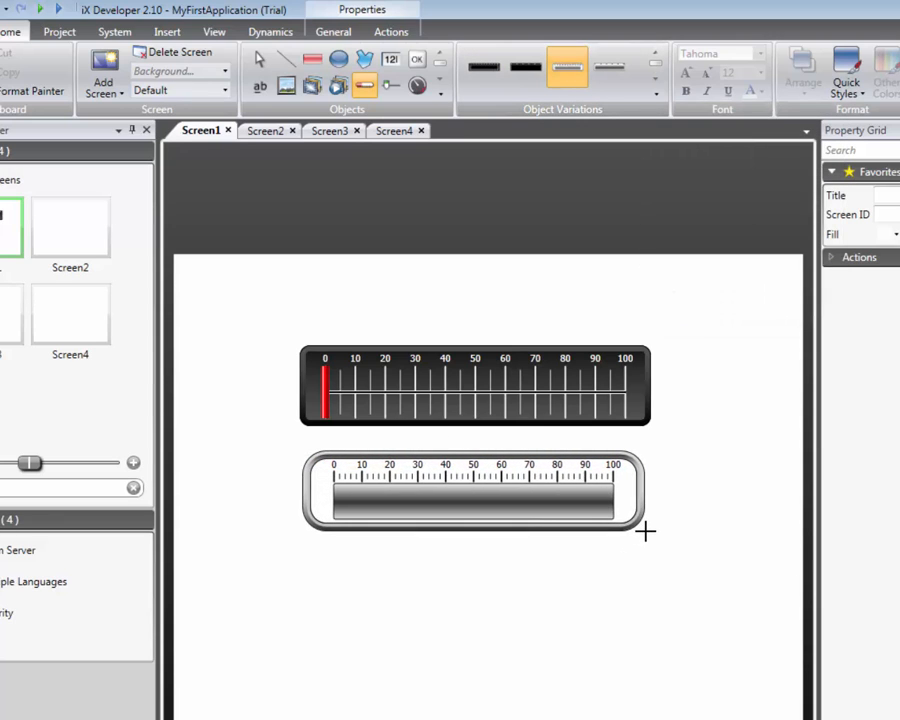
left_click(470, 490)
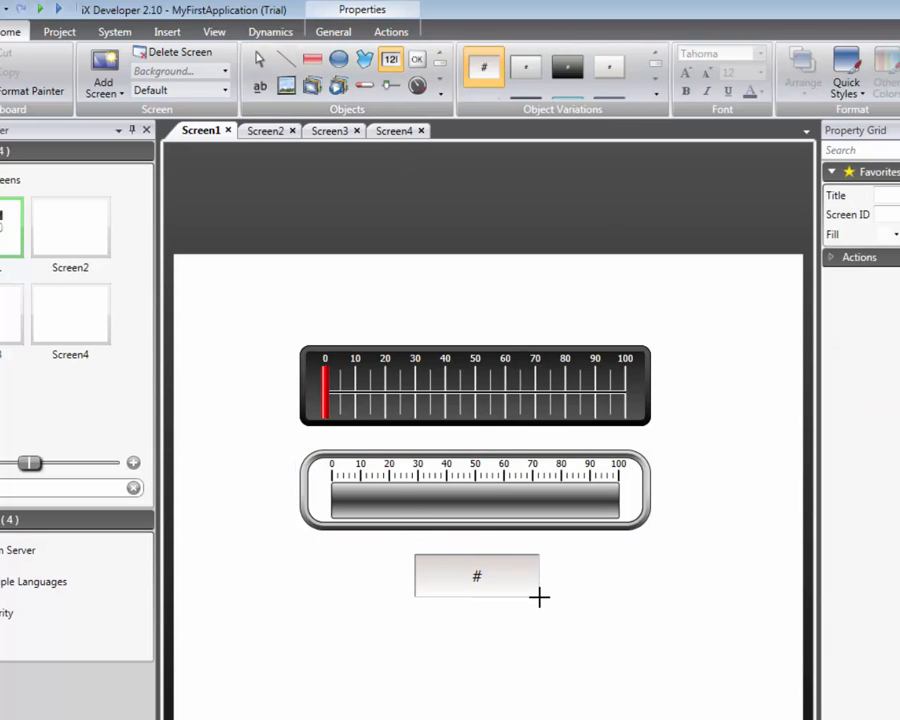
Select the numeric box and set its suffix to 'units'
left_click(477, 575)
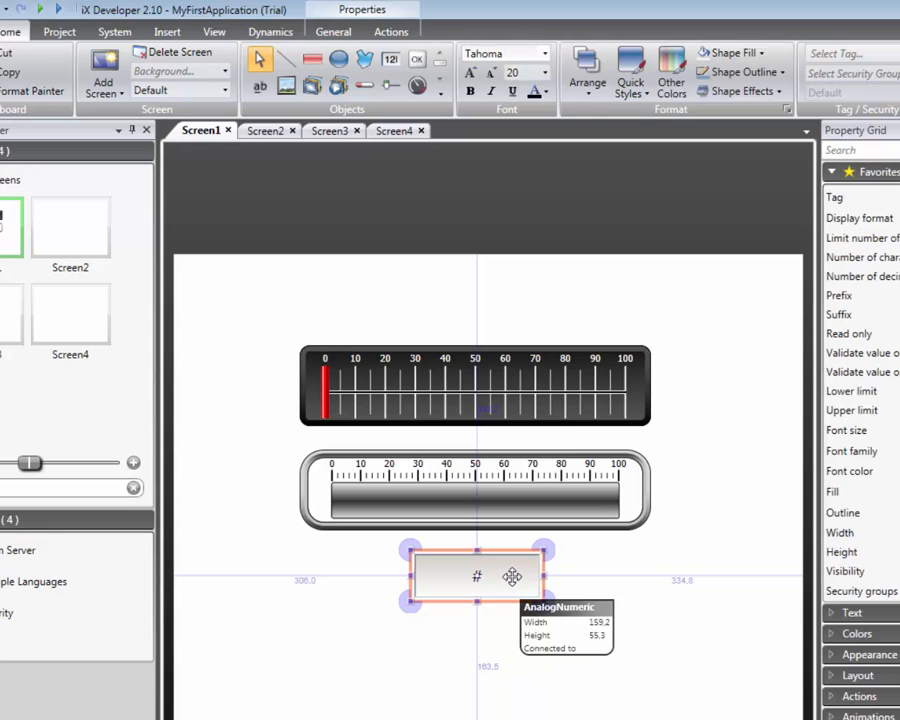
left_click(333, 31)
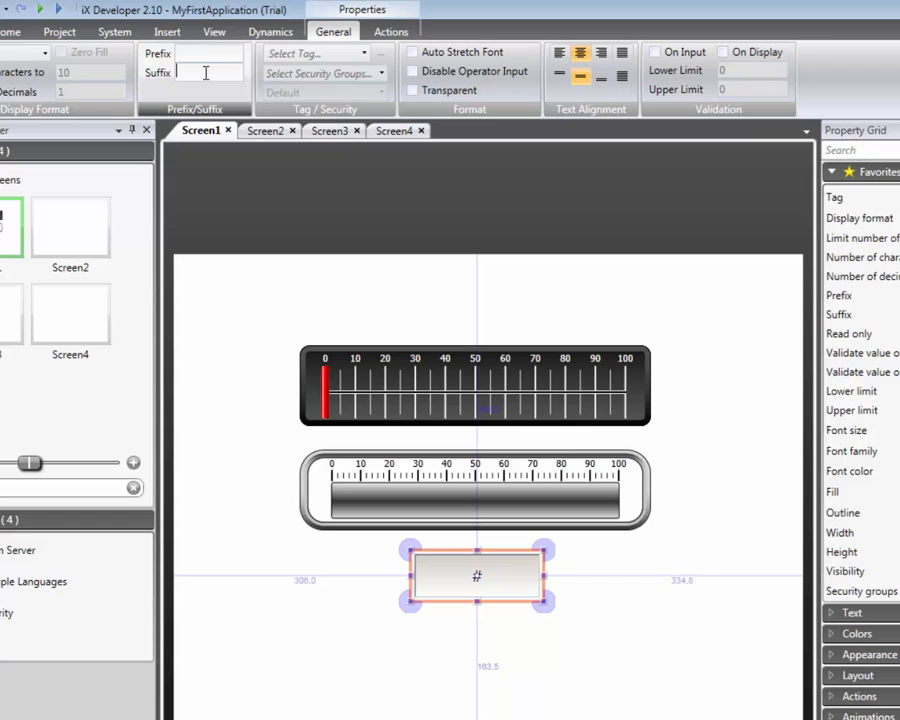
type("units")
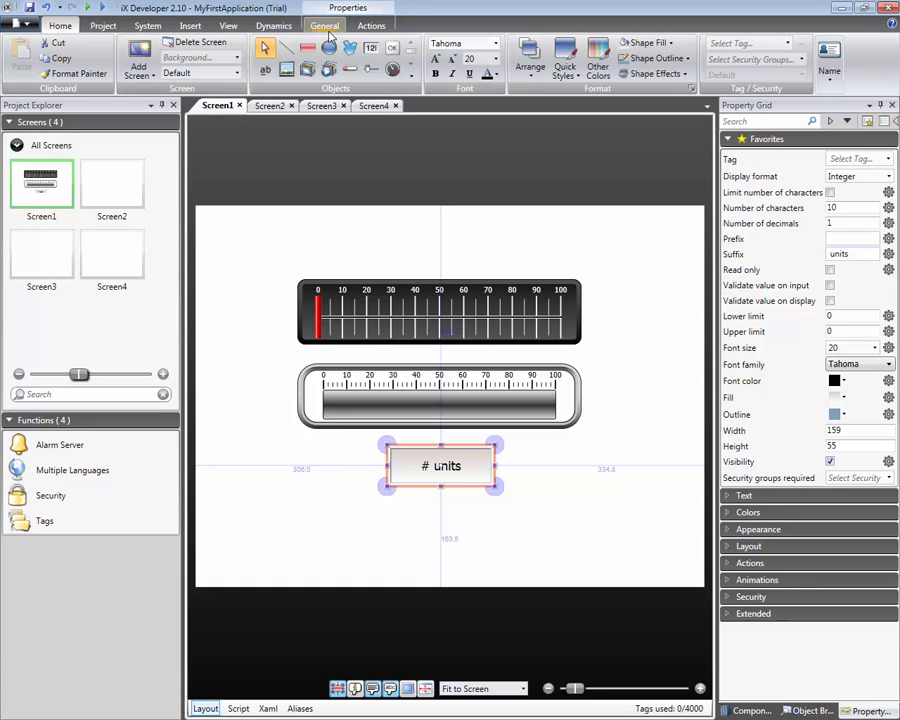
Set the numeric box's font color to red and check it in the Property Grid
left_click(489, 74)
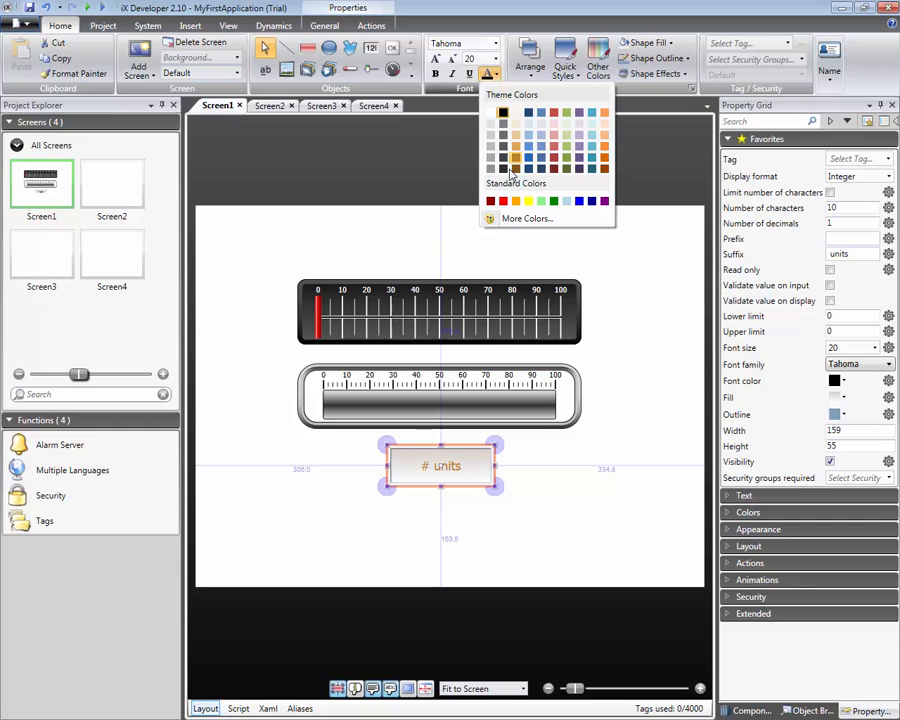
left_click(503, 201)
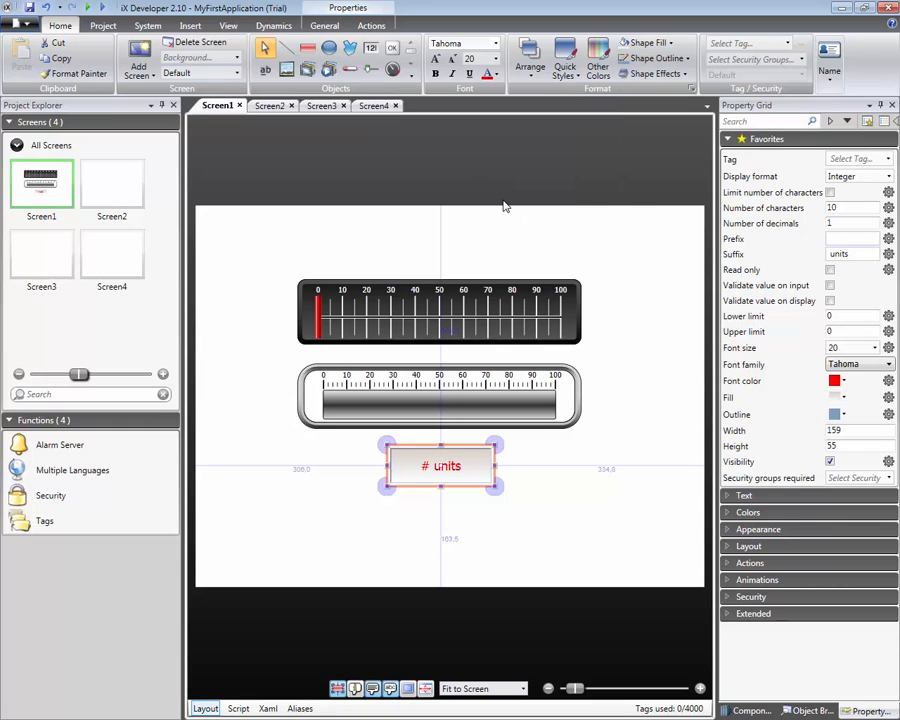
mouse_move(818, 181)
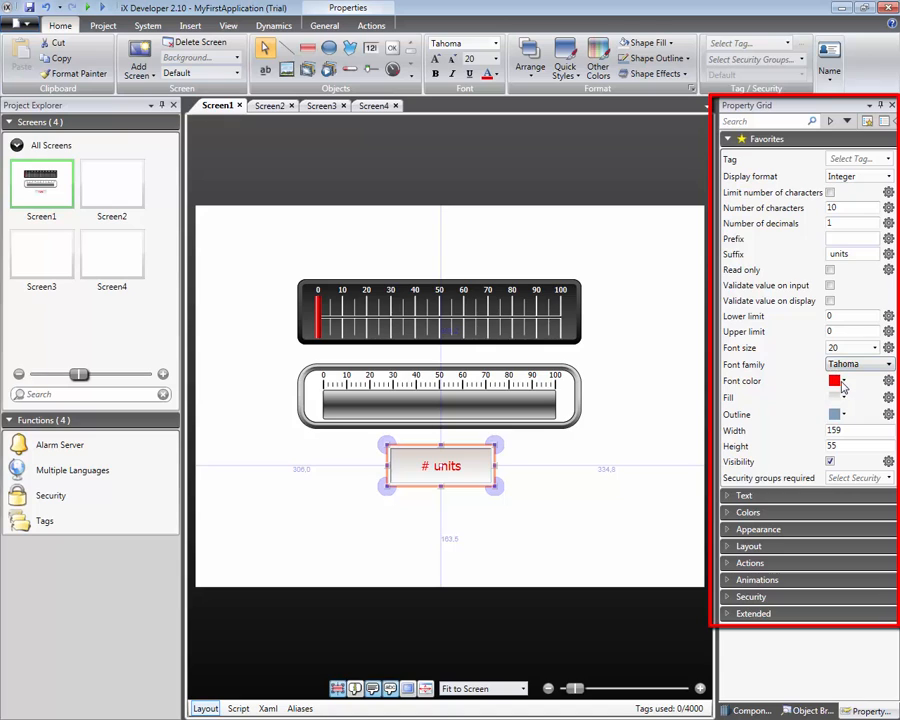
left_click(846, 381)
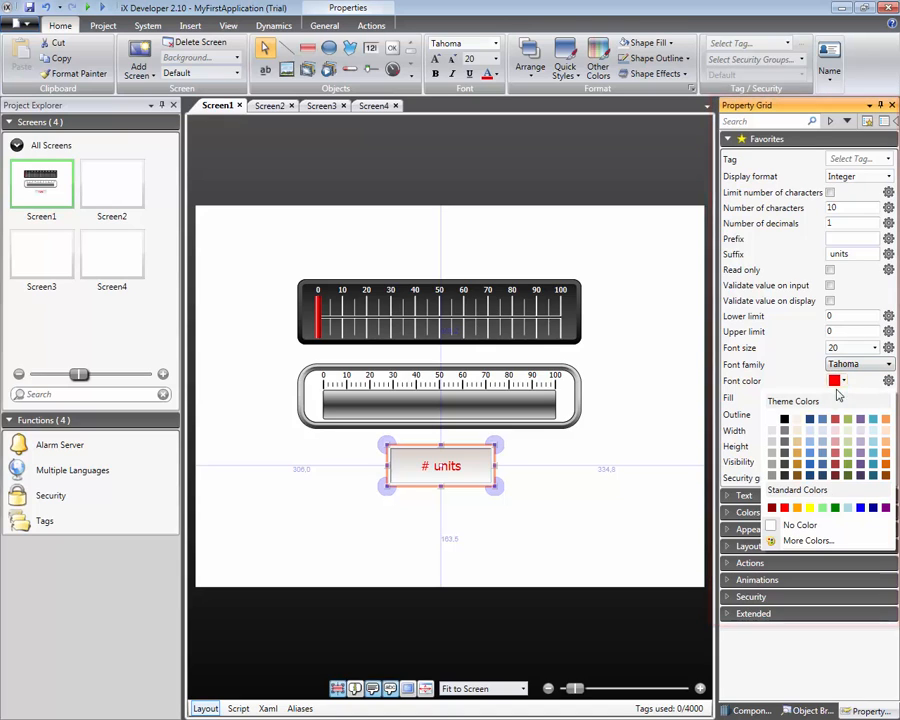
left_click(784, 418)
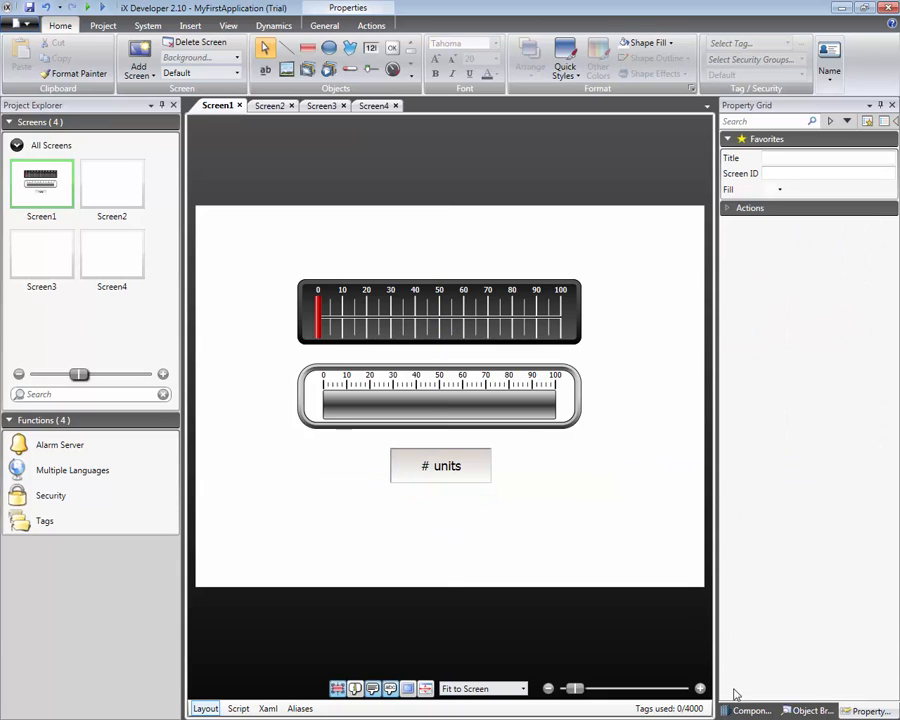
Browse the Component Library's iX Symbols to Warnings and place Warning.lib beside the units box
left_click(748, 710)
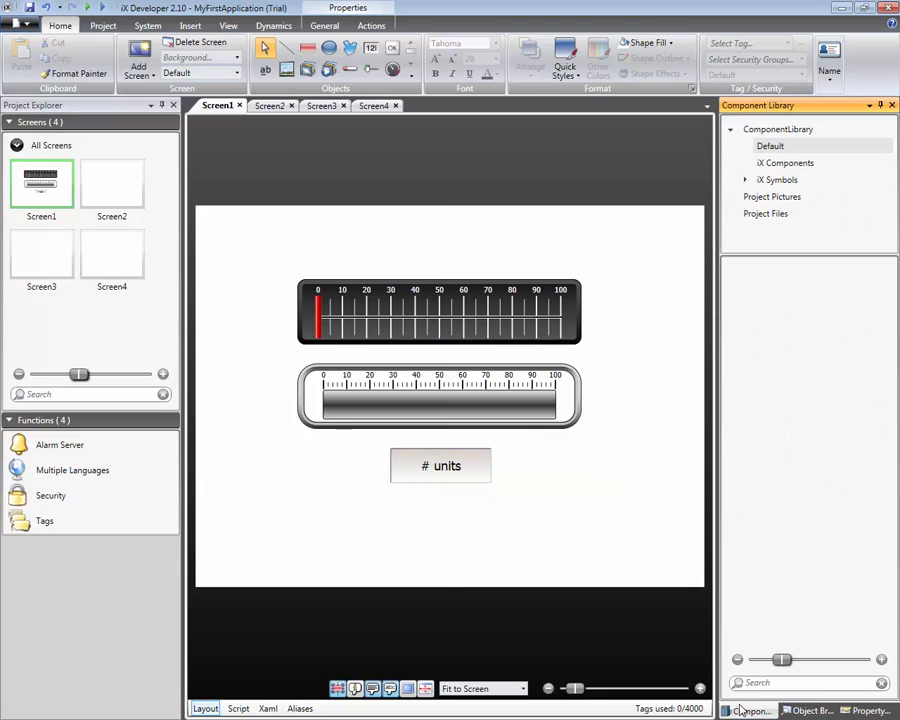
left_click(746, 180)
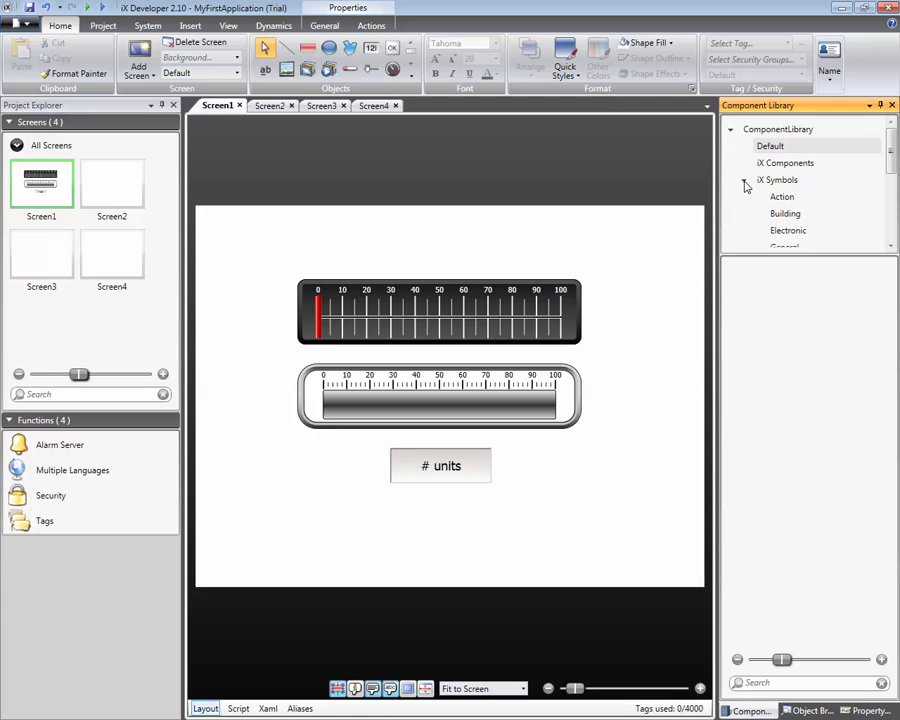
left_click(785, 213)
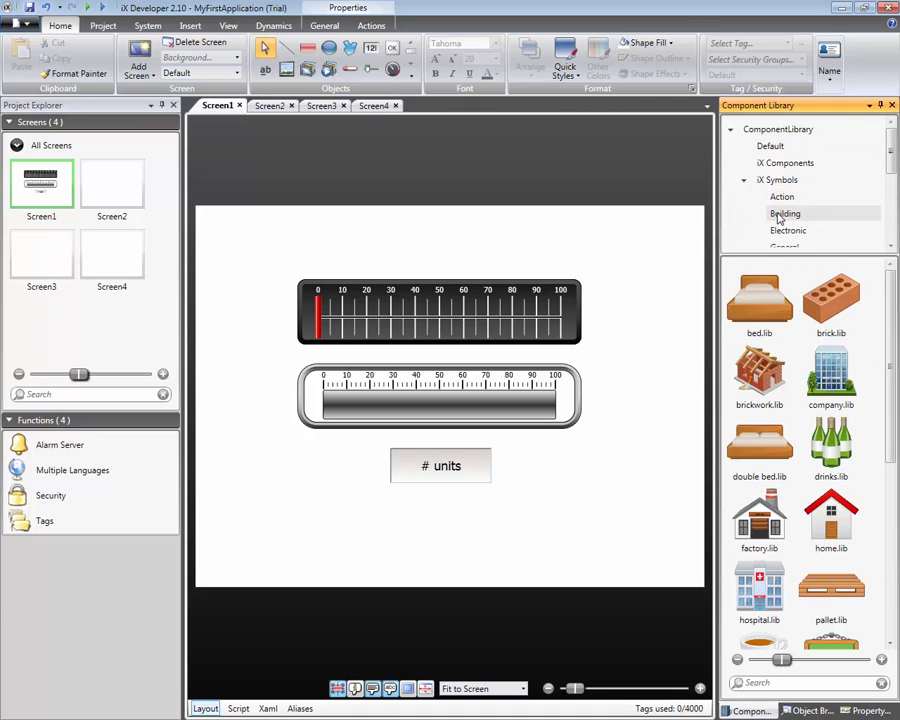
scroll("down", 3)
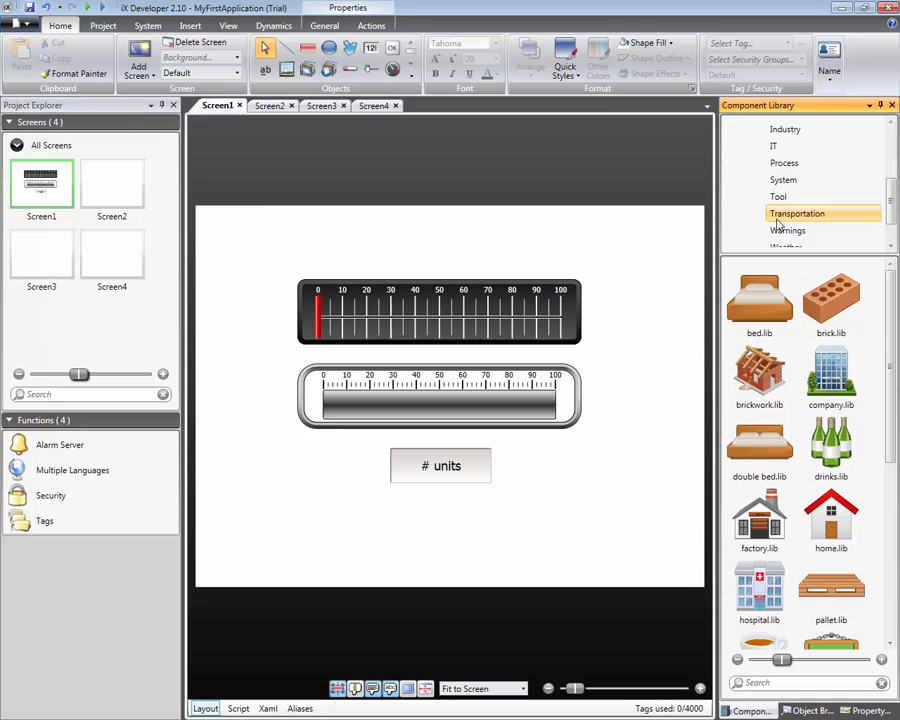
left_click(788, 196)
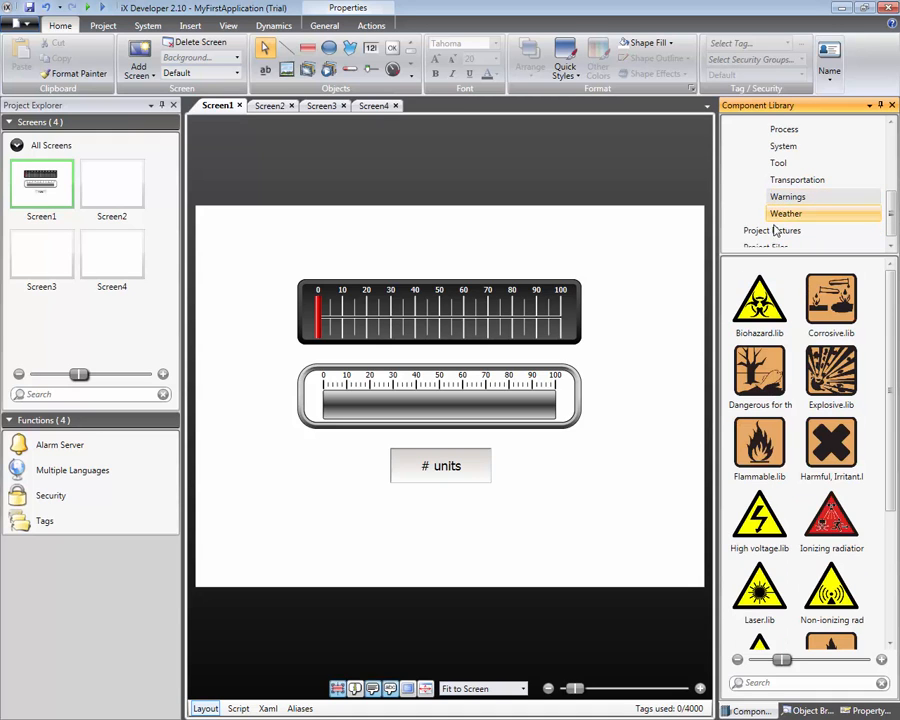
scroll("down", 3)
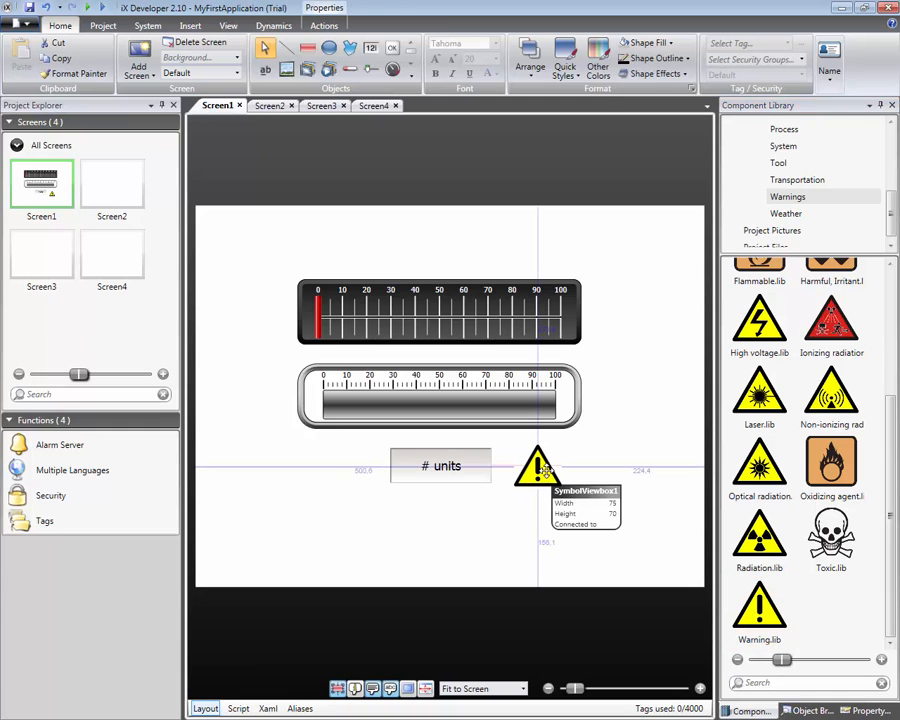
left_click(538, 465)
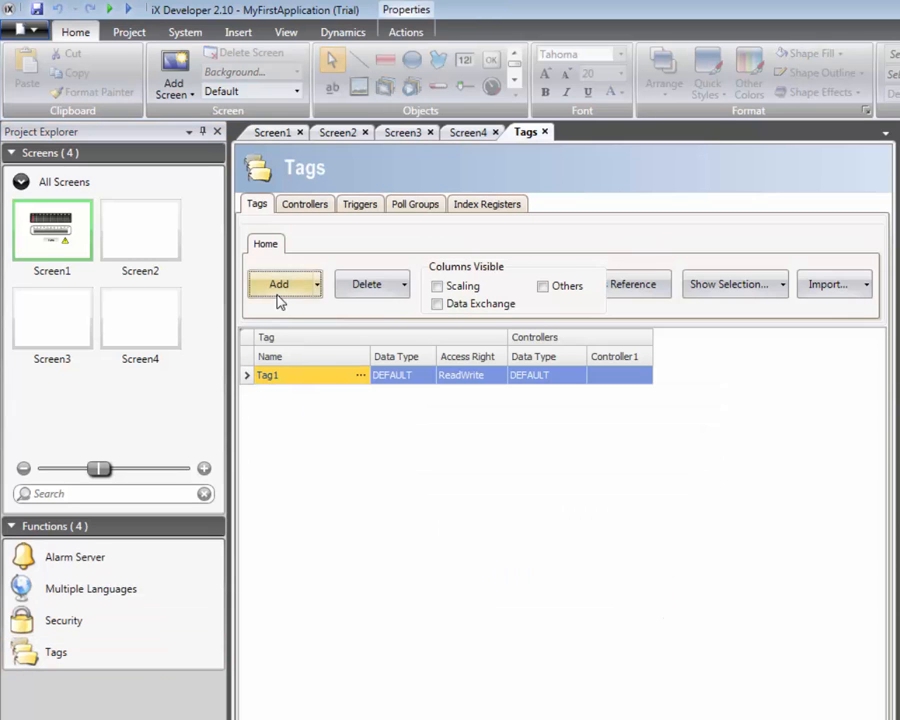
Add a tag named WaterTemperature with Controller1 address D0
left_click(278, 284)
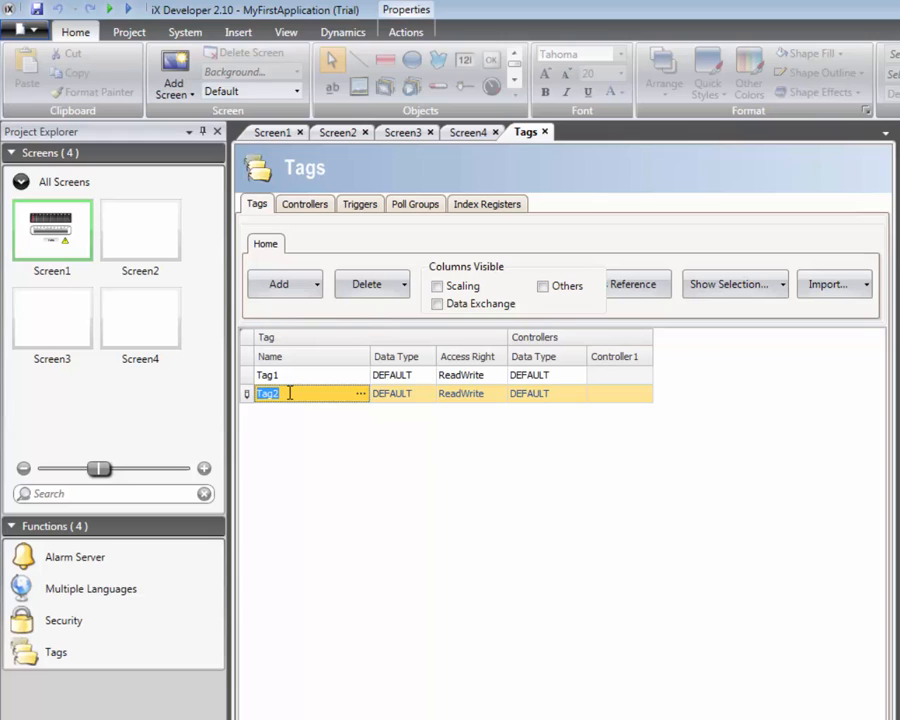
type("WaterTemperature")
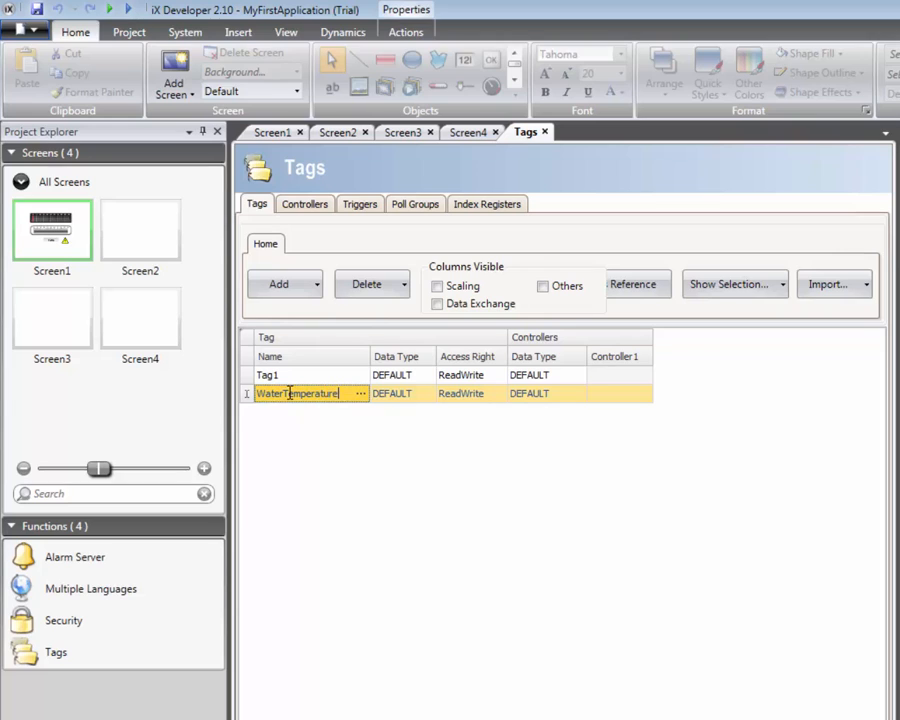
left_click(620, 393)
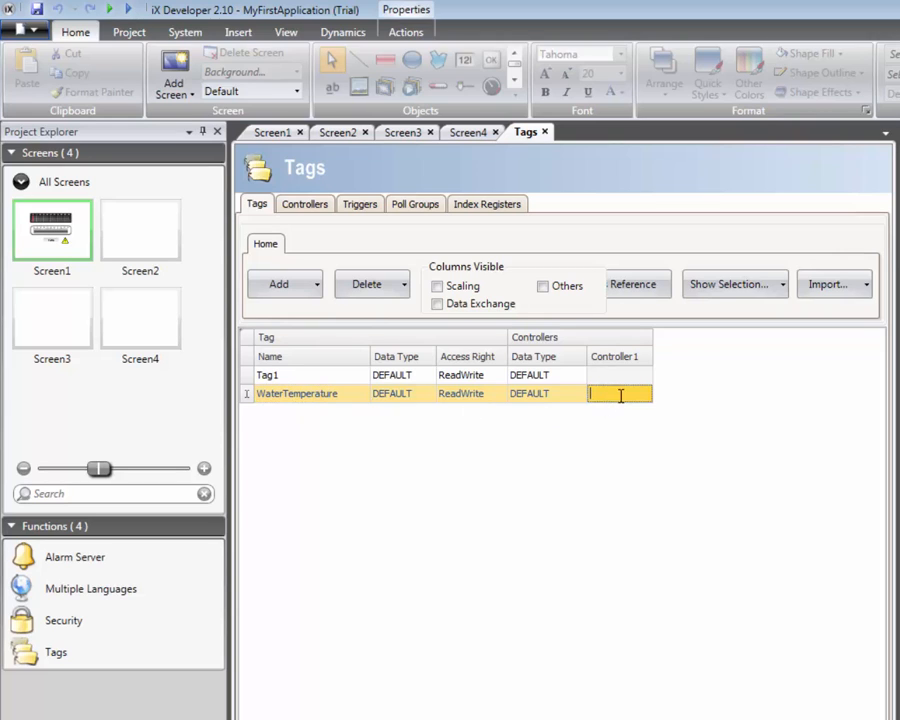
type("D0")
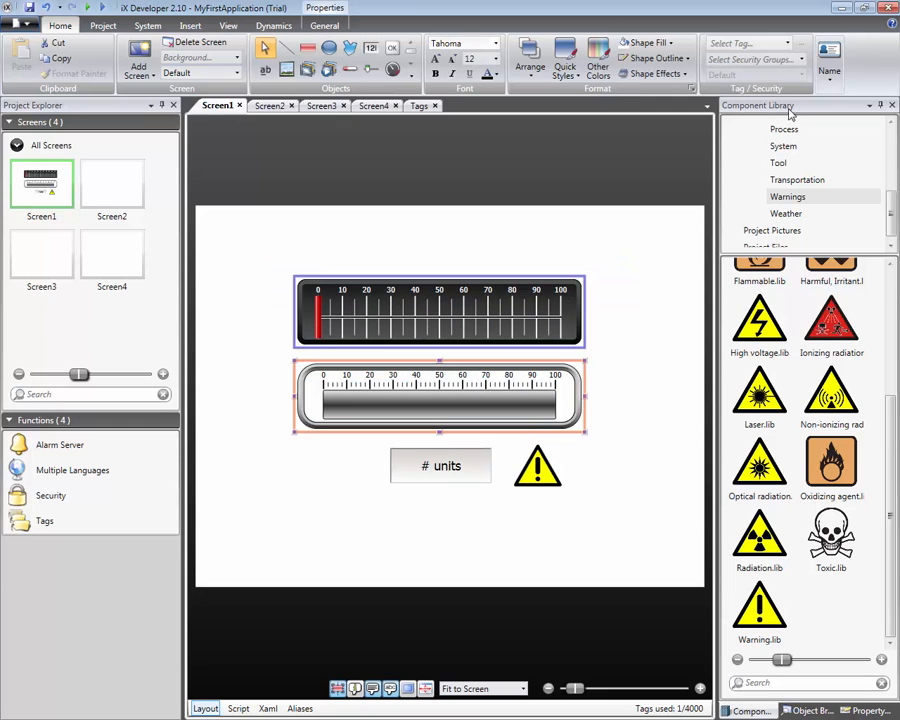
Link both gauges to the WaterTemperature tag, then select the # units numeric box
left_click(786, 43)
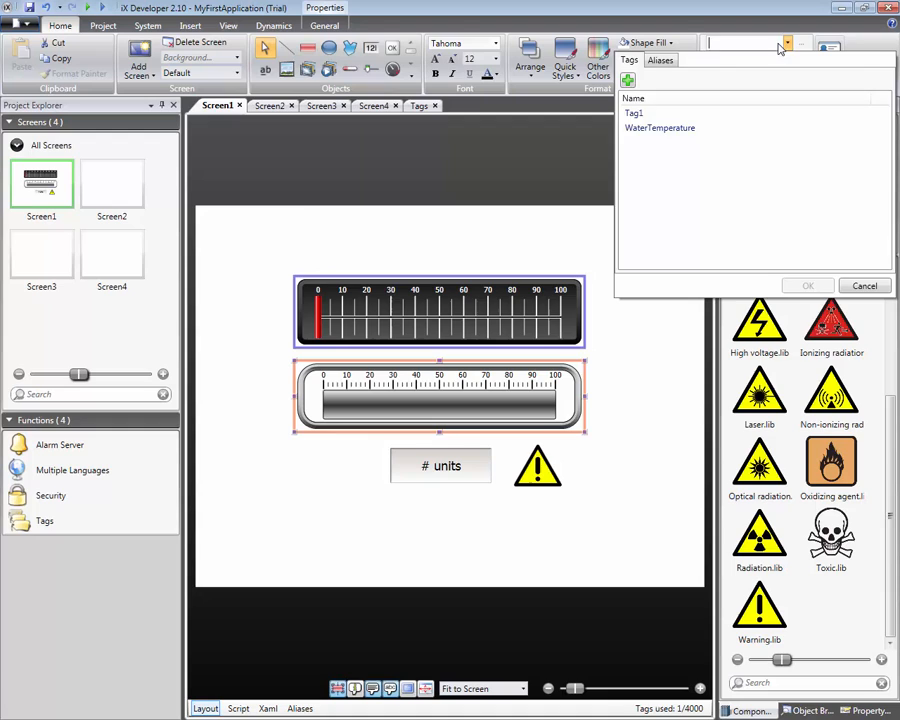
left_click(660, 128)
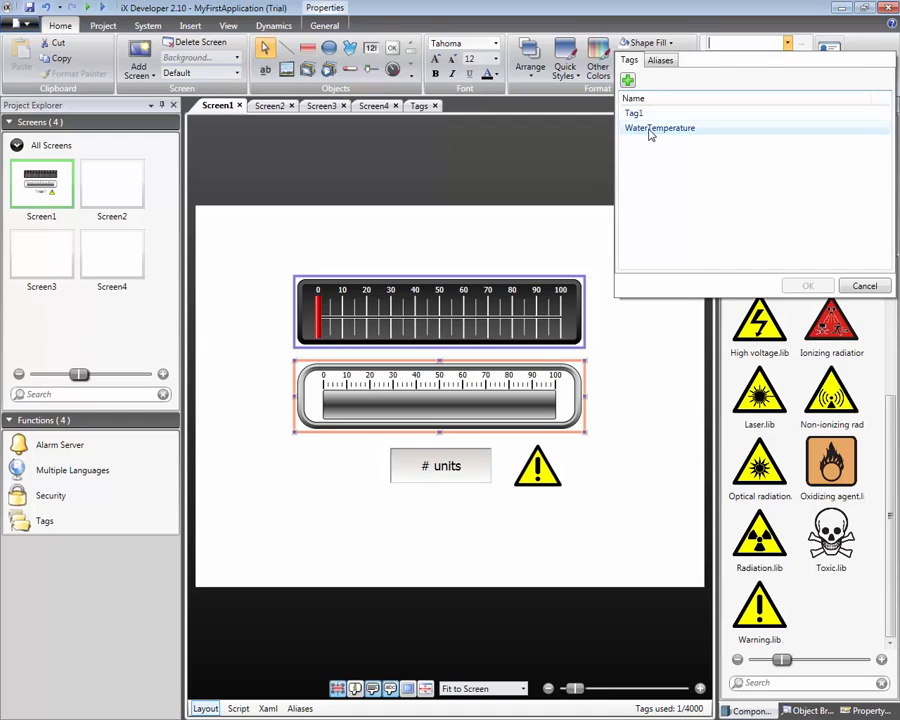
left_click(807, 285)
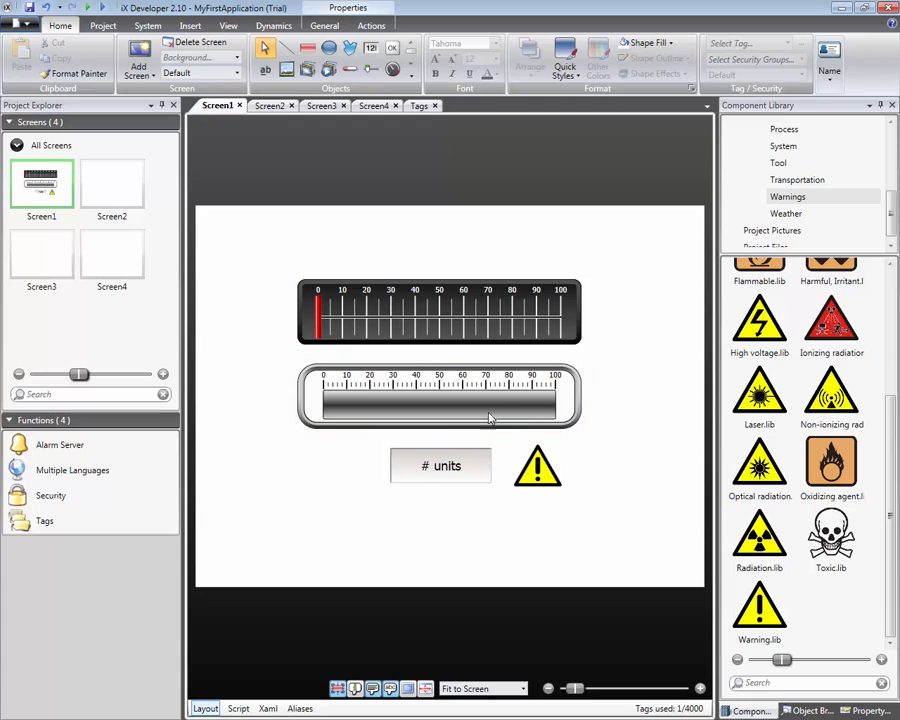
left_click(441, 465)
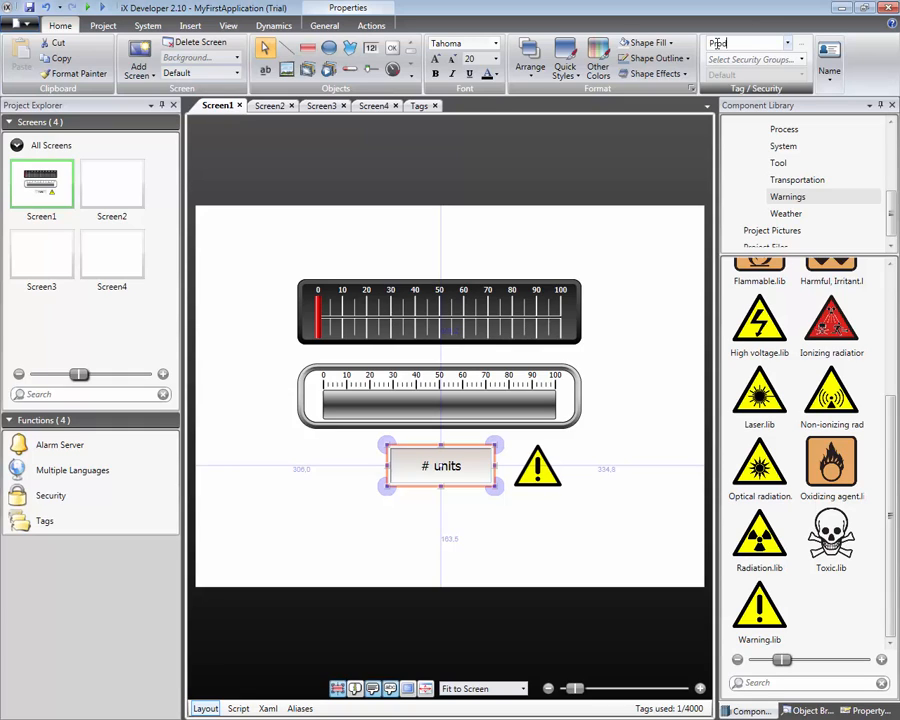
Create the ProducedUnits tag at address C0, INT16, linked to the # units box
type("ProducedUnits")
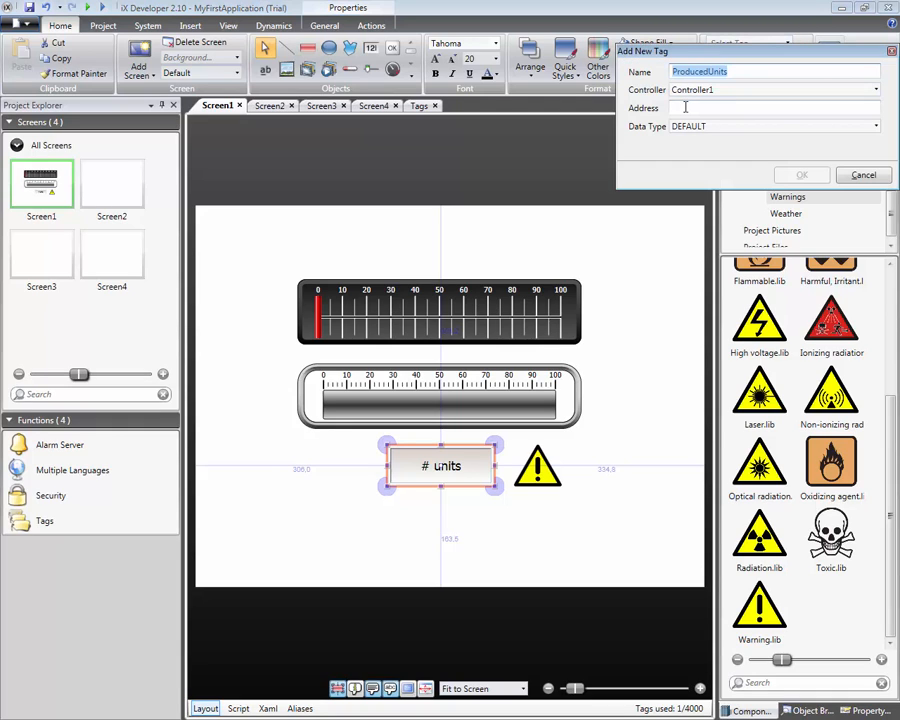
type("C0")
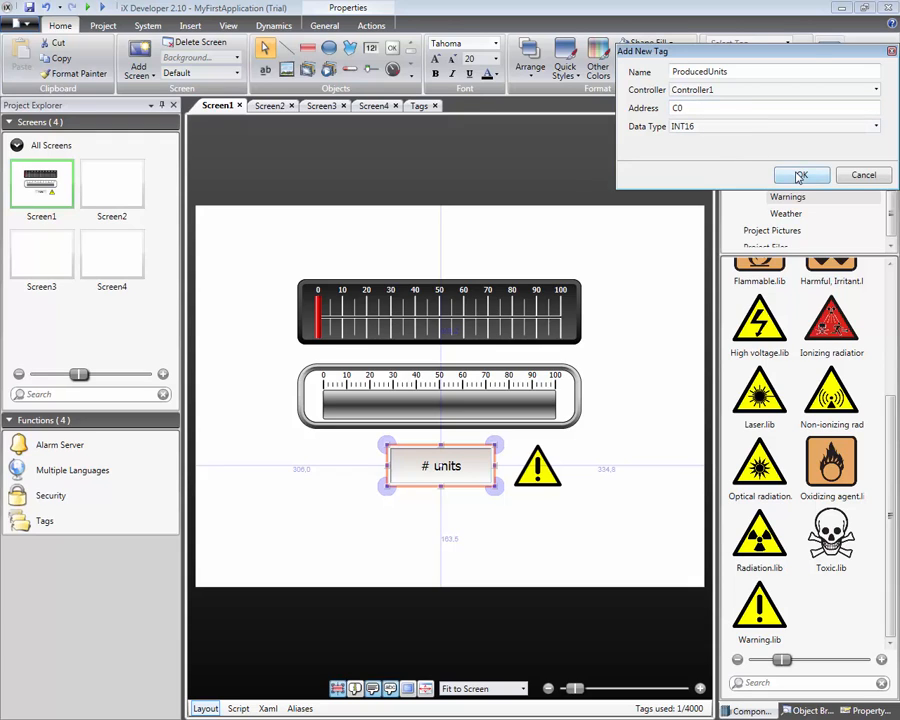
left_click(799, 175)
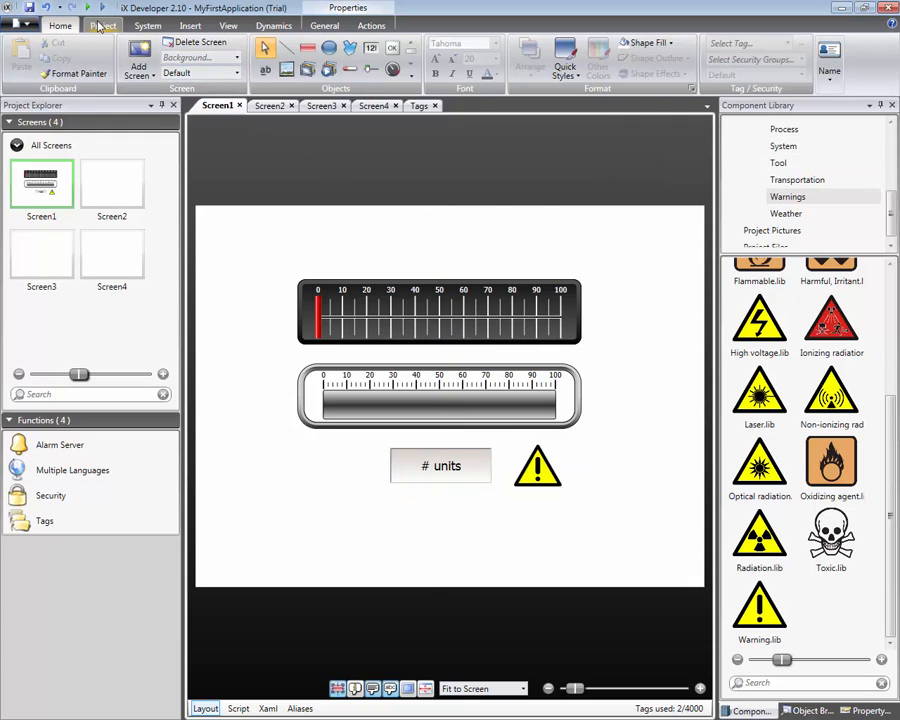
Run MyFirstApplication from the Project tab to launch Screen1 in simulation
left_click(103, 25)
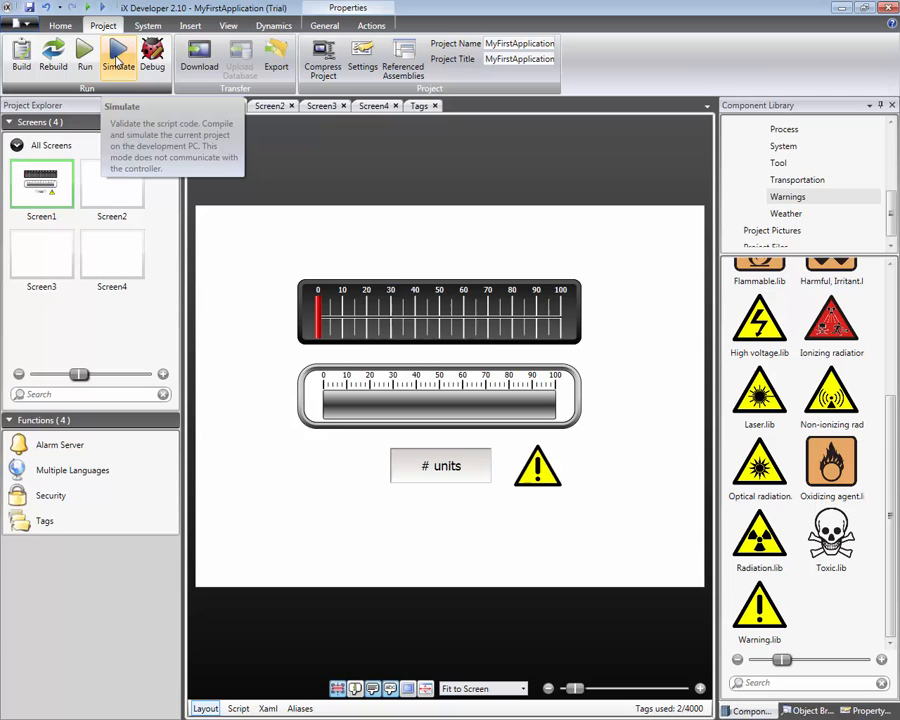
mouse_move(86, 55)
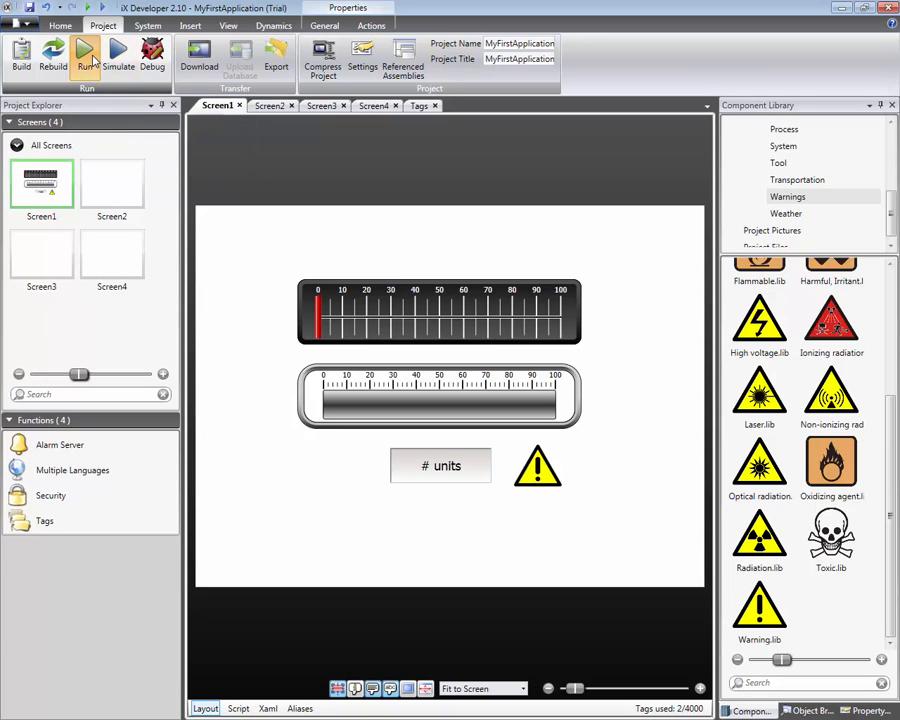
left_click(87, 52)
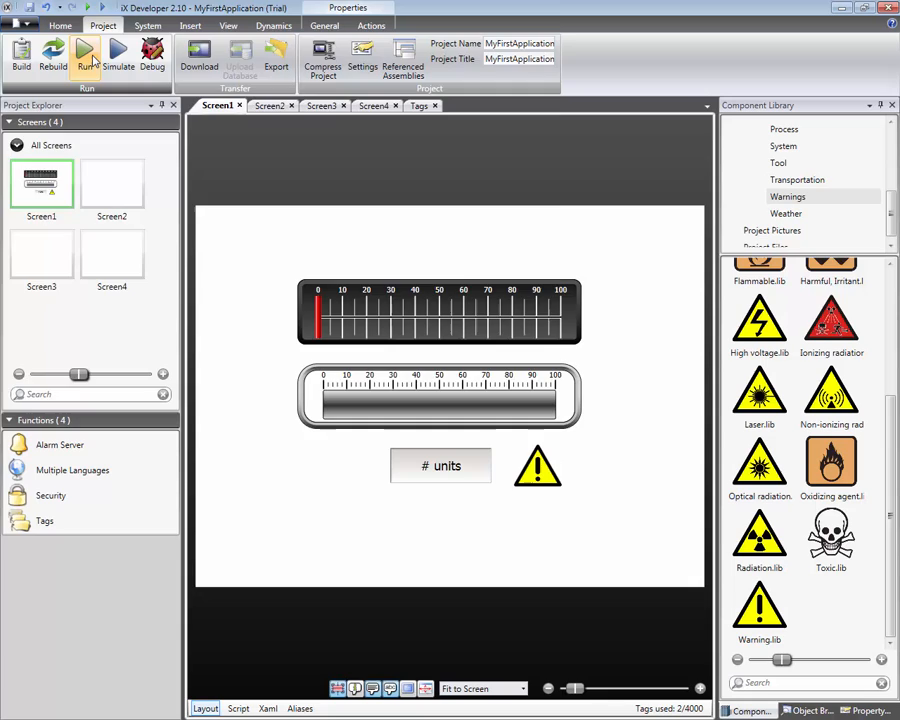
left_click(87, 55)
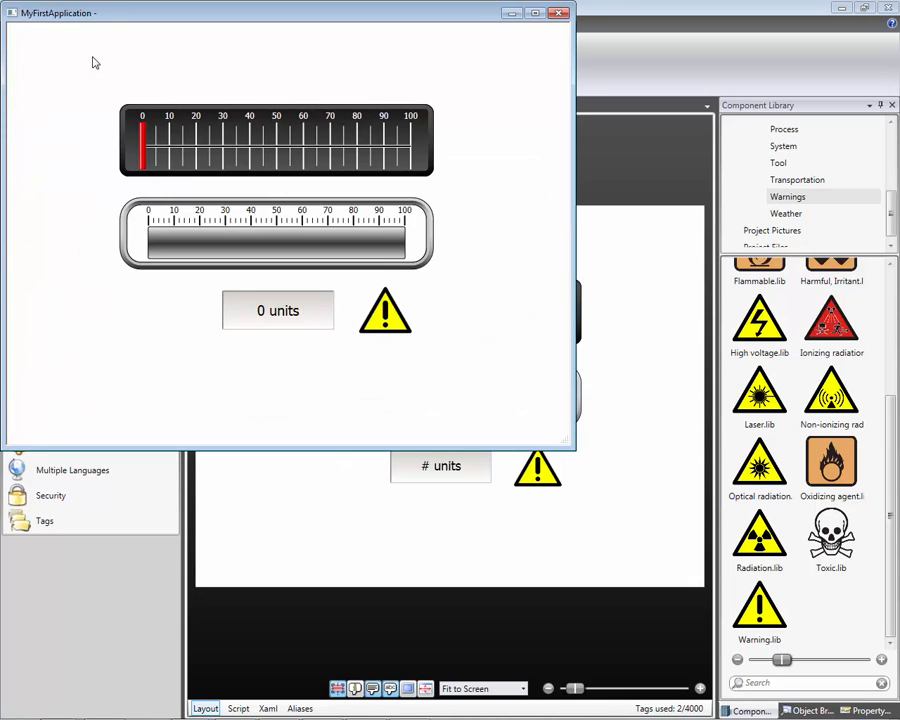